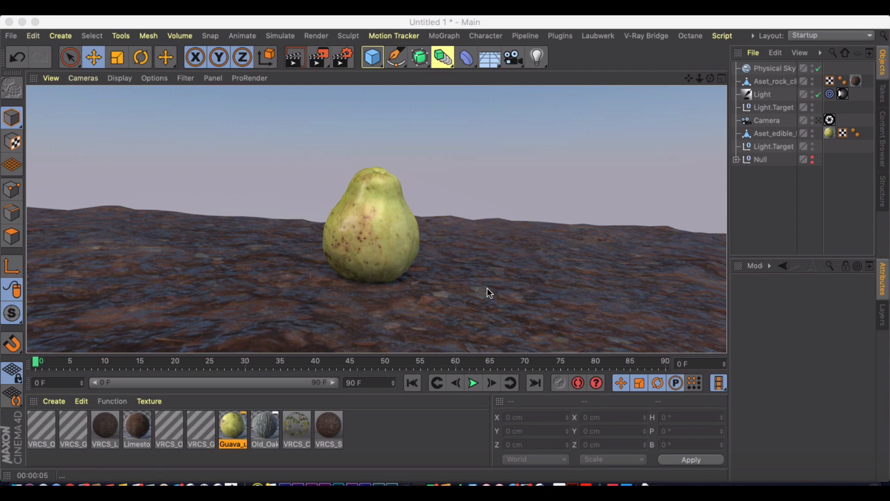
{"action": "mouse_move", "coordinate": [486, 213]}
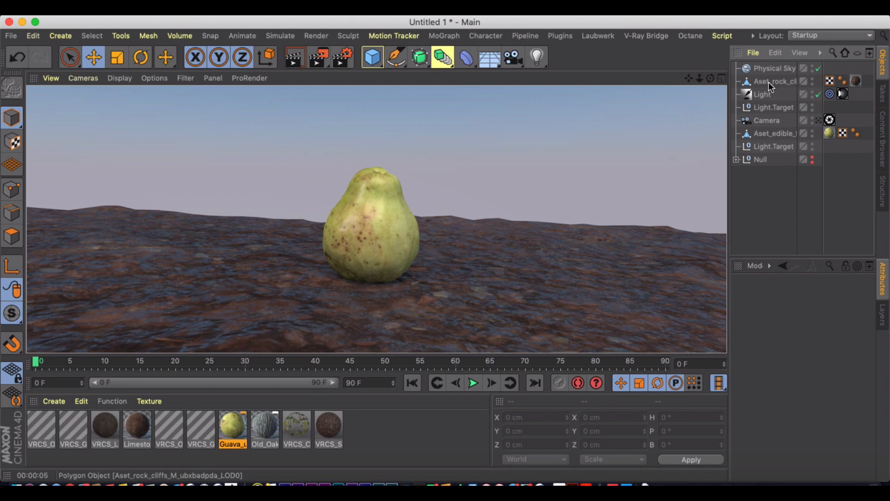
{"action": "mouse_move", "coordinate": [770, 82]}
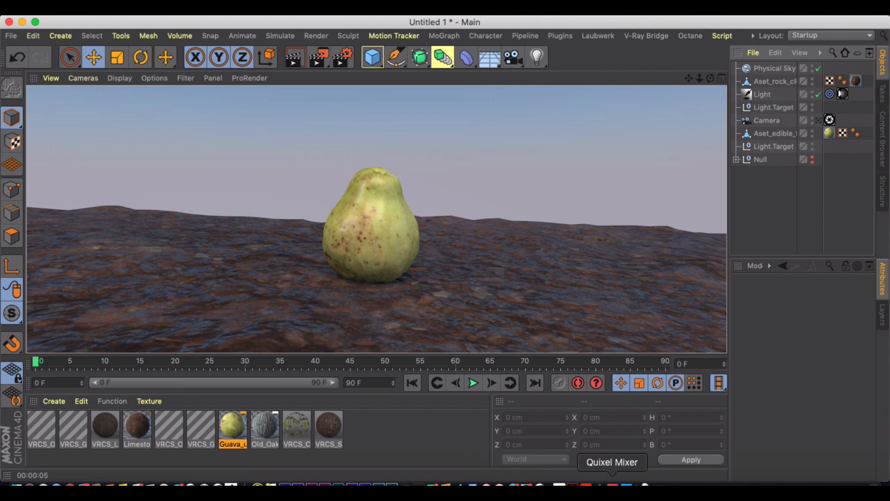
{"action": "mouse_move", "coordinate": [539, 29]}
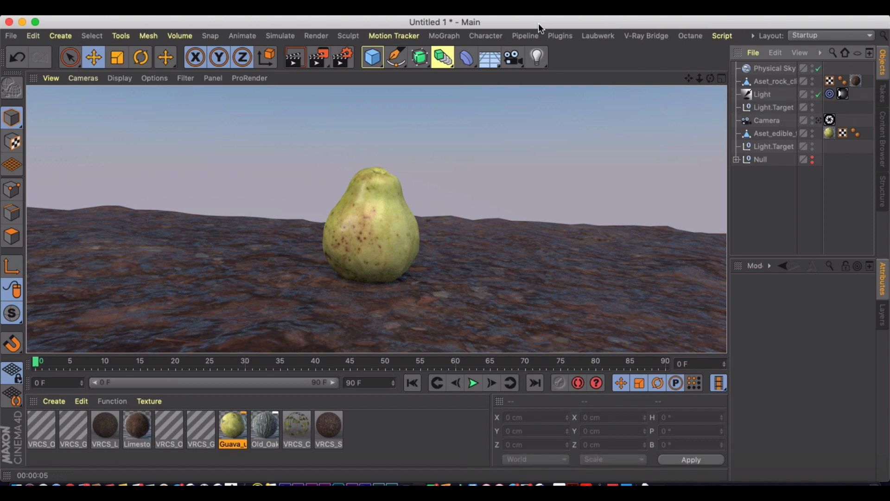
{"action": "mouse_move", "coordinate": [629, 181]}
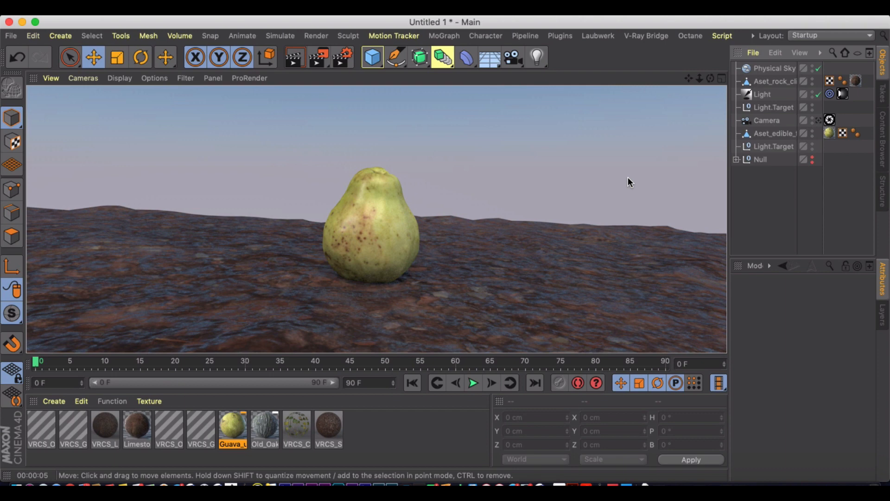
{"action": "mouse_move", "coordinate": [617, 477]}
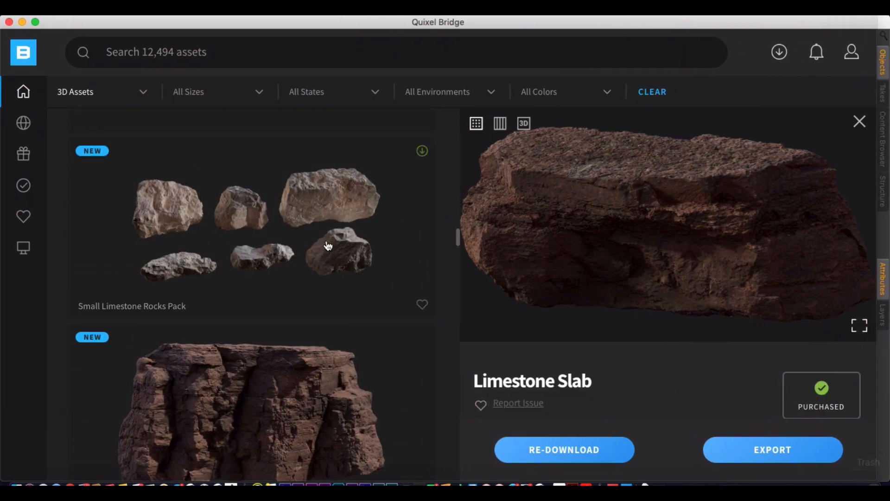
Scroll Bridge's 3D Assets panel up to reveal the Categories list
{"action": "scroll", "scroll_direction": "up", "scroll_amount": 3}
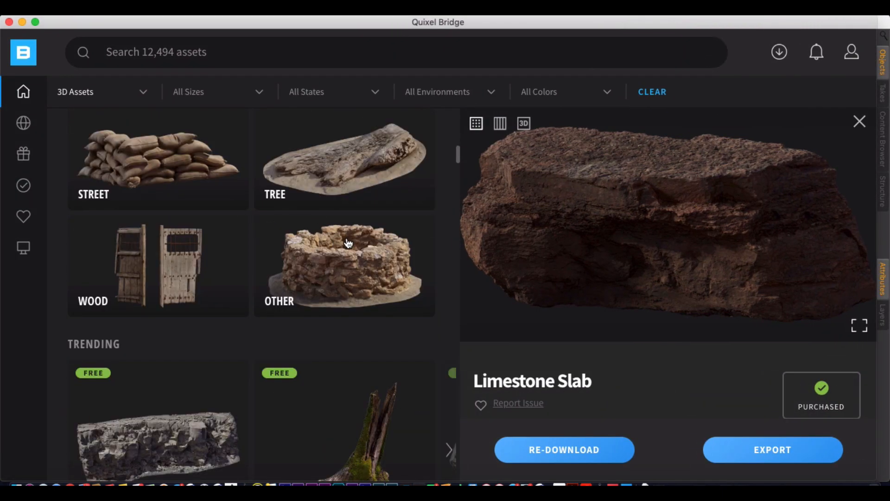
{"action": "scroll", "scroll_direction": "up", "scroll_amount": 3}
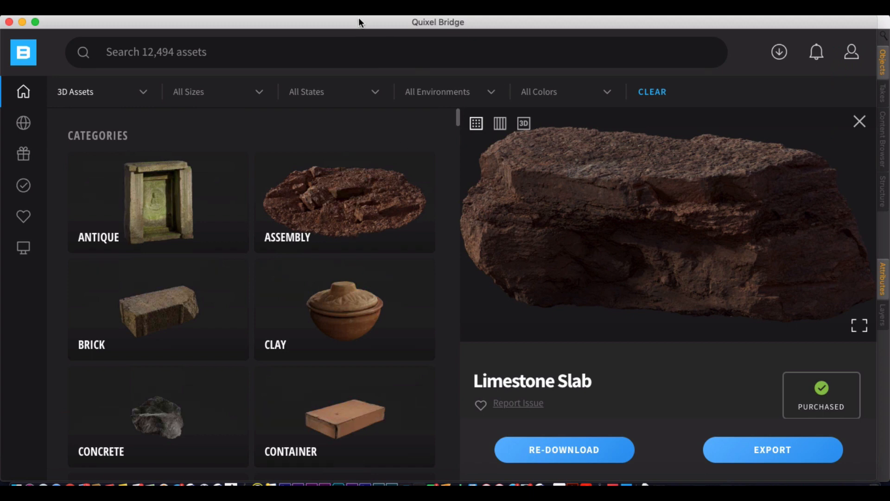
{"action": "mouse_move", "coordinate": [637, 139]}
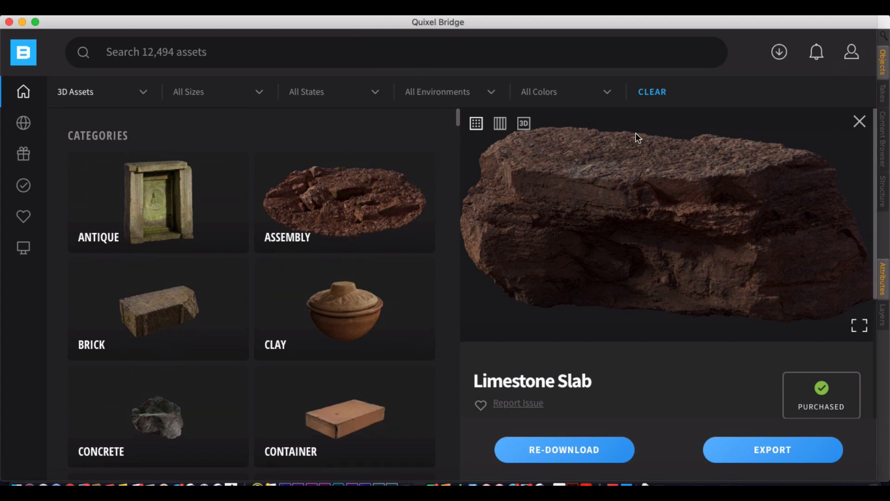
{"action": "mouse_move", "coordinate": [775, 418]}
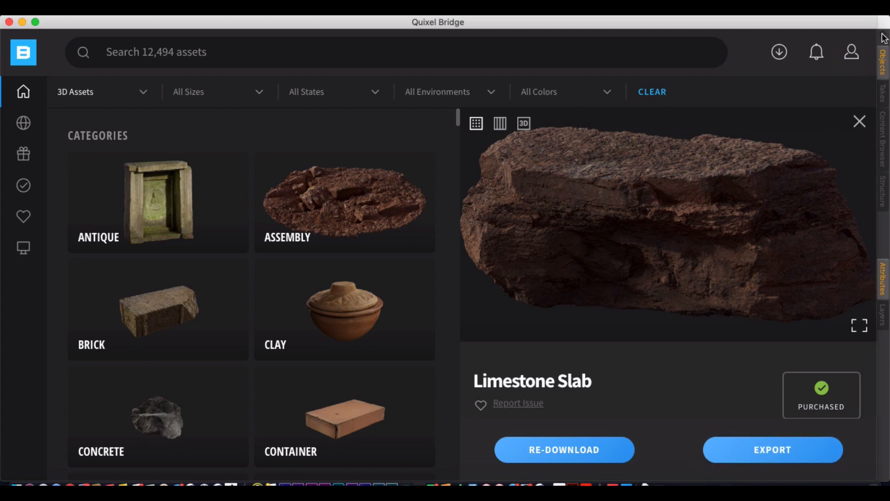
{"action": "mouse_move", "coordinate": [626, 37]}
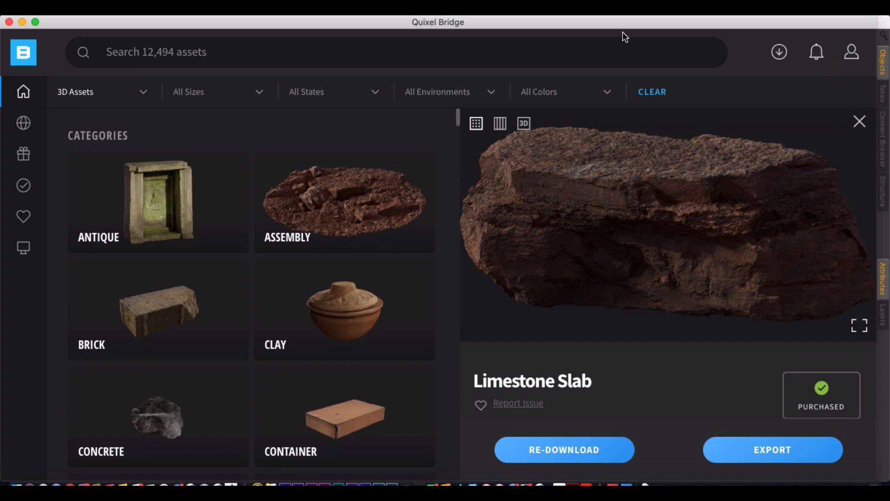
{"action": "mouse_move", "coordinate": [609, 50]}
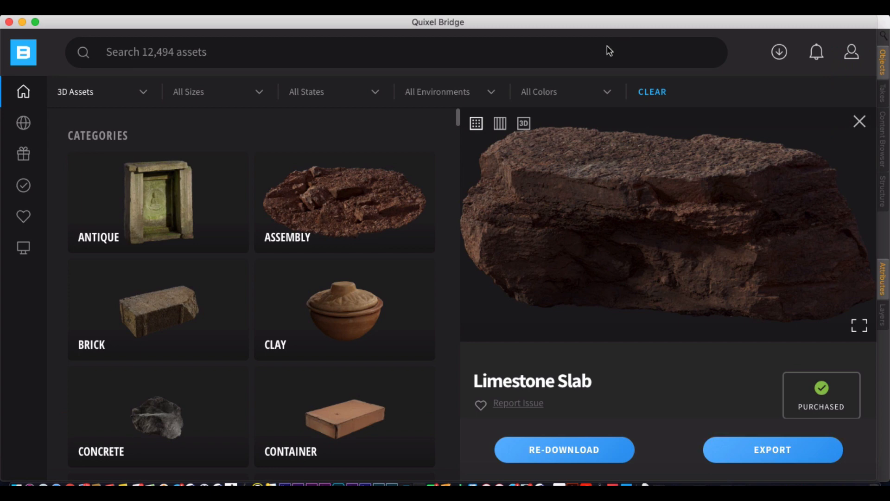
{"action": "mouse_move", "coordinate": [289, 243]}
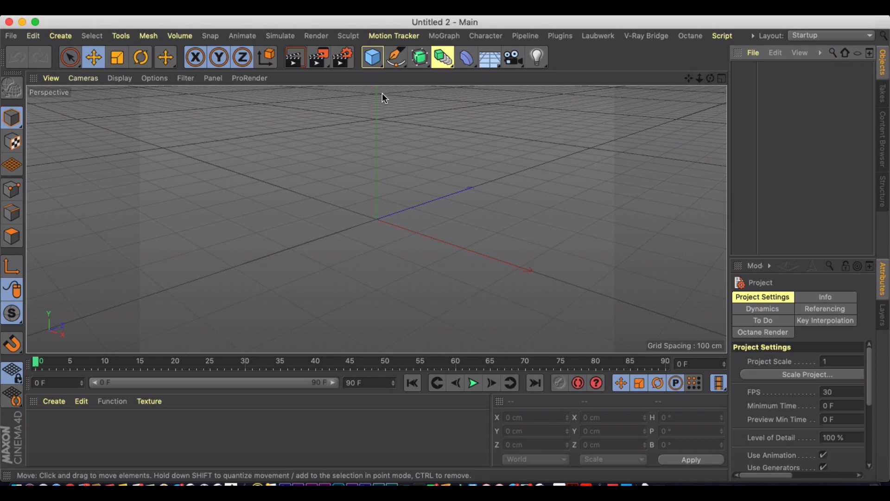
{"action": "mouse_move", "coordinate": [404, 147]}
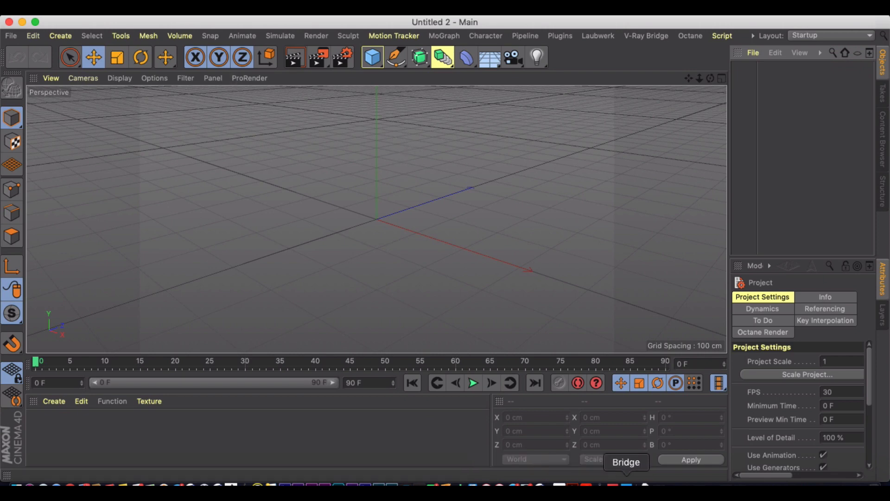
Leave the empty Untitled 2 scene for Quixel Bridge via the Dock
{"action": "left_click", "coordinate": [625, 462]}
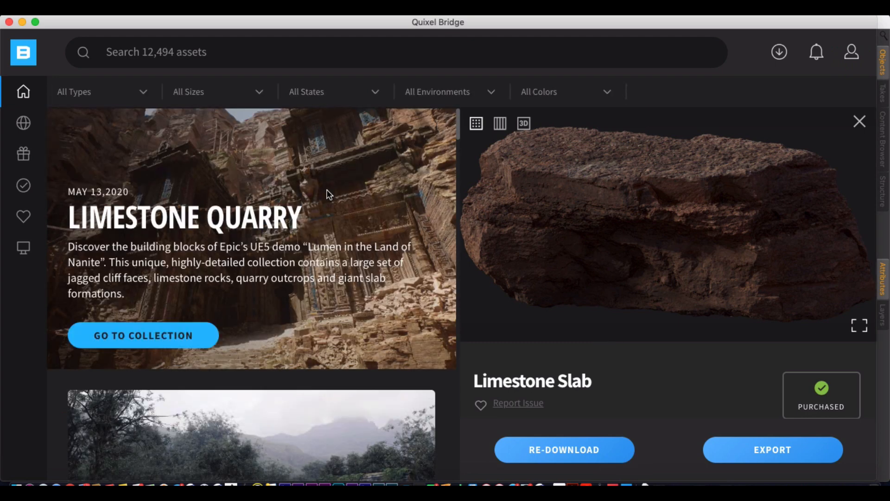
{"action": "mouse_move", "coordinate": [226, 267]}
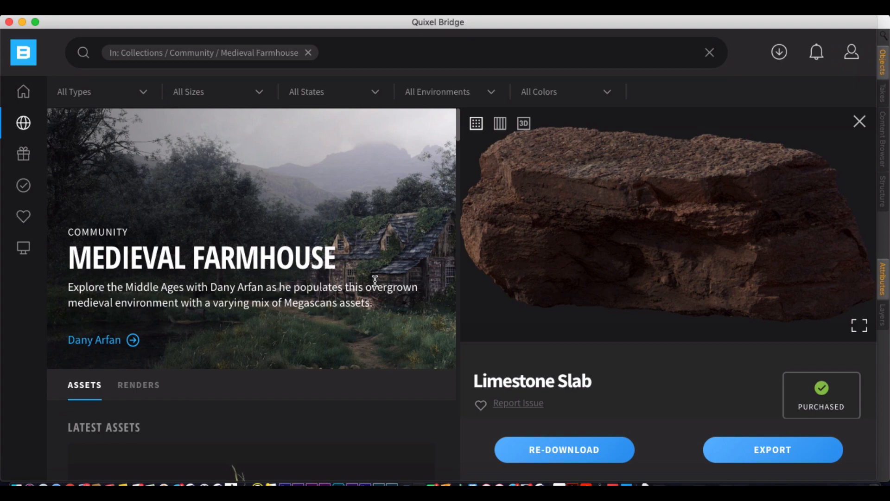
Browse the Medieval Farmhouse collection and open the Mossy Ground material's details
{"action": "scroll", "scroll_direction": "down", "scroll_amount": 3}
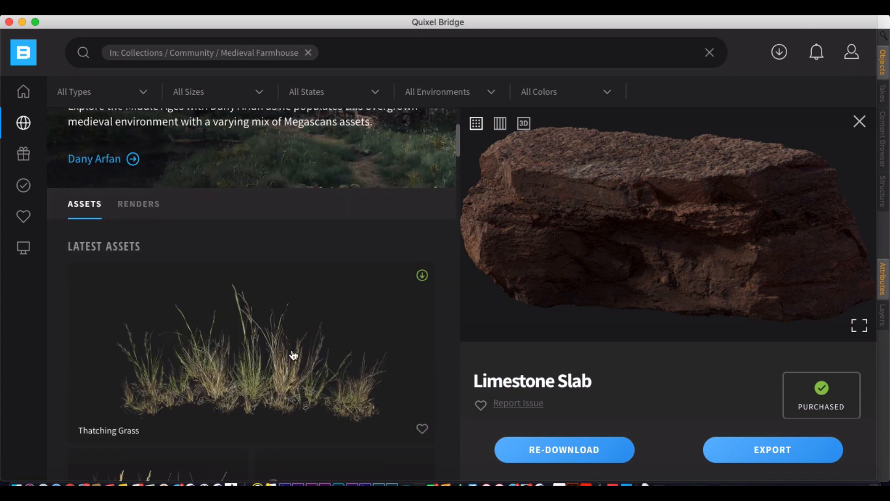
{"action": "scroll", "scroll_direction": "down", "scroll_amount": 3}
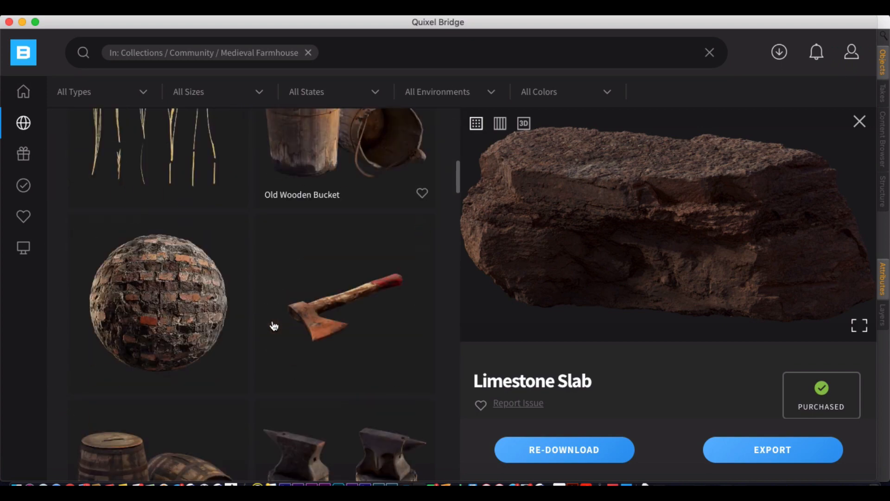
{"action": "scroll", "scroll_direction": "up", "scroll_amount": 3}
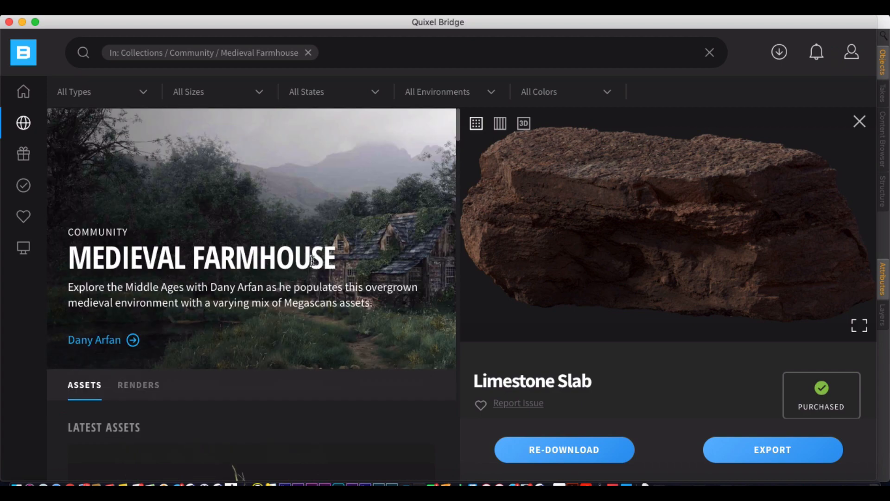
{"action": "scroll", "scroll_direction": "down", "scroll_amount": 3}
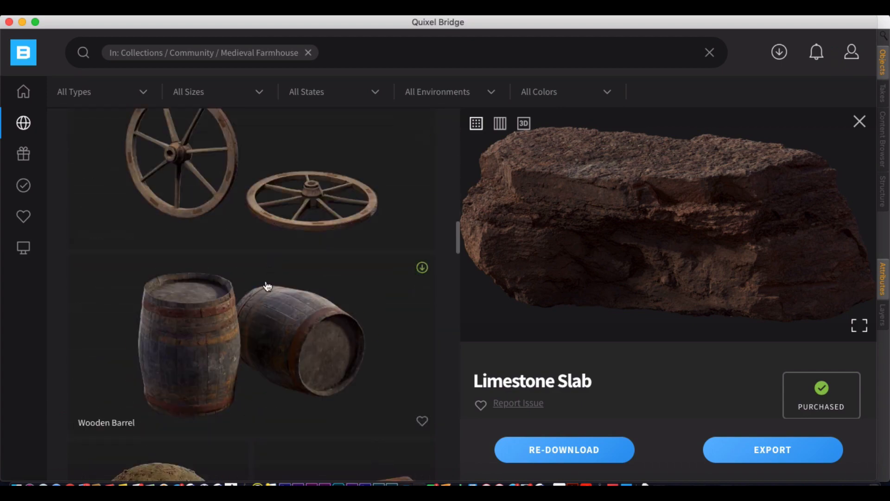
{"action": "scroll", "scroll_direction": "down", "scroll_amount": 3}
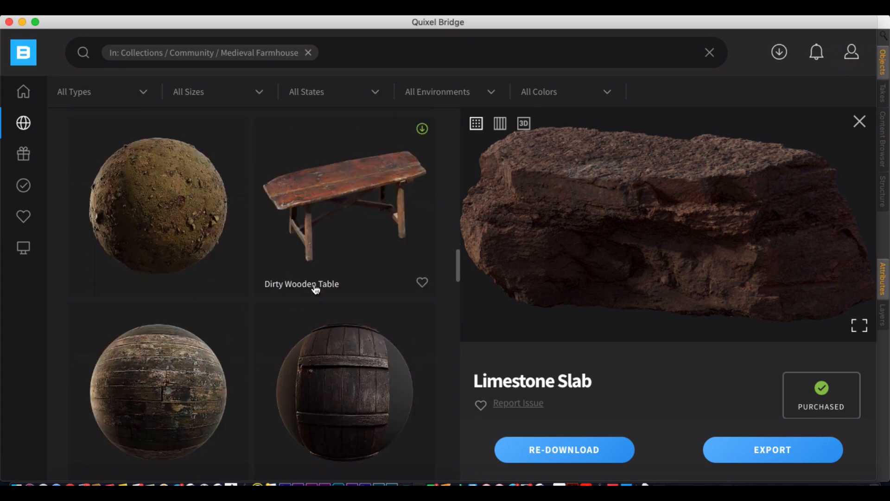
{"action": "left_click", "coordinate": [158, 205]}
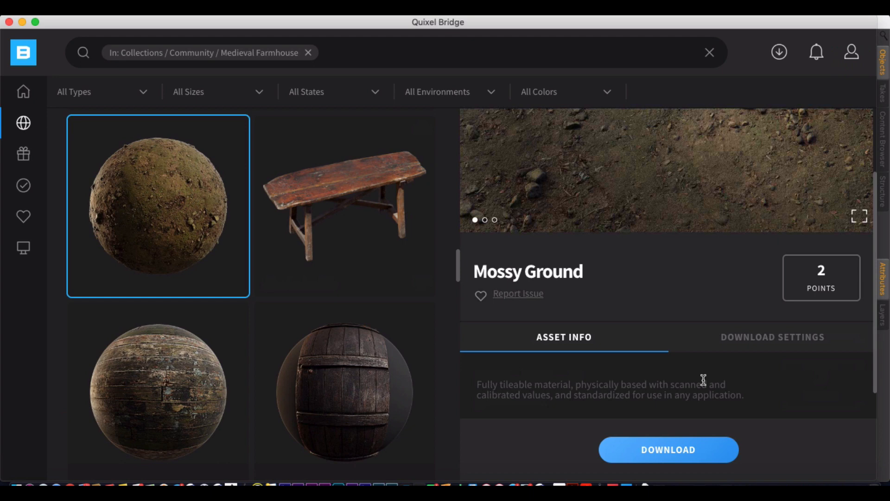
Download Mossy Ground, export it to Cinema 4D, and dismiss the success notice
{"action": "left_click", "coordinate": [668, 449]}
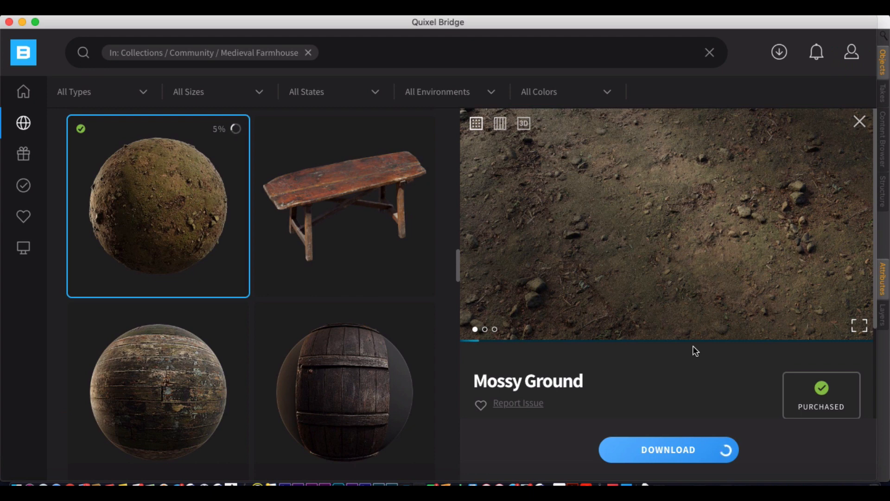
{"action": "mouse_move", "coordinate": [558, 350]}
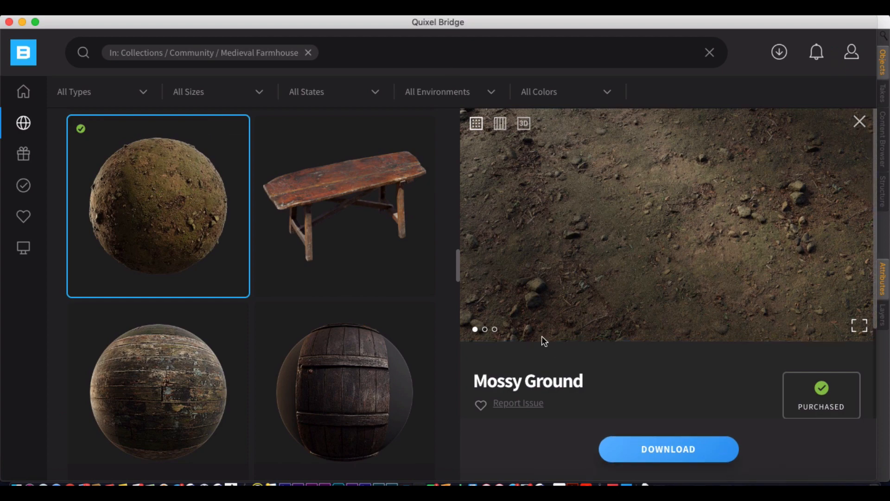
{"action": "left_click", "coordinate": [667, 449]}
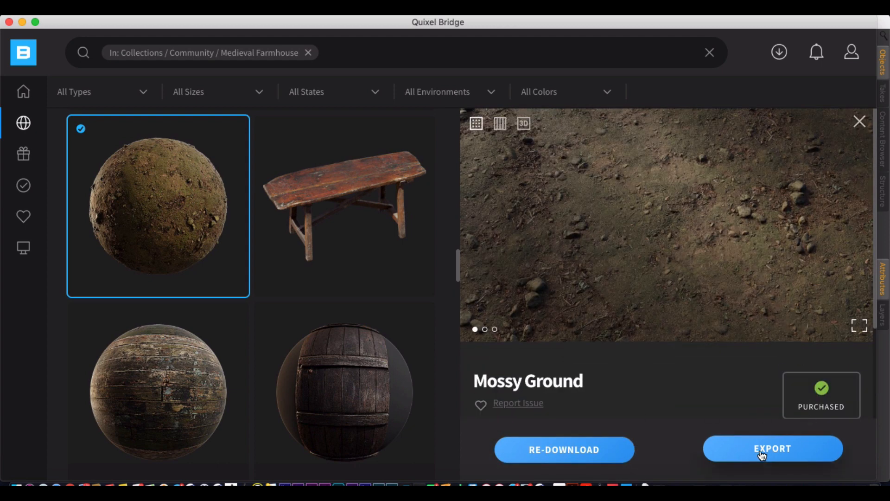
{"action": "mouse_move", "coordinate": [721, 325]}
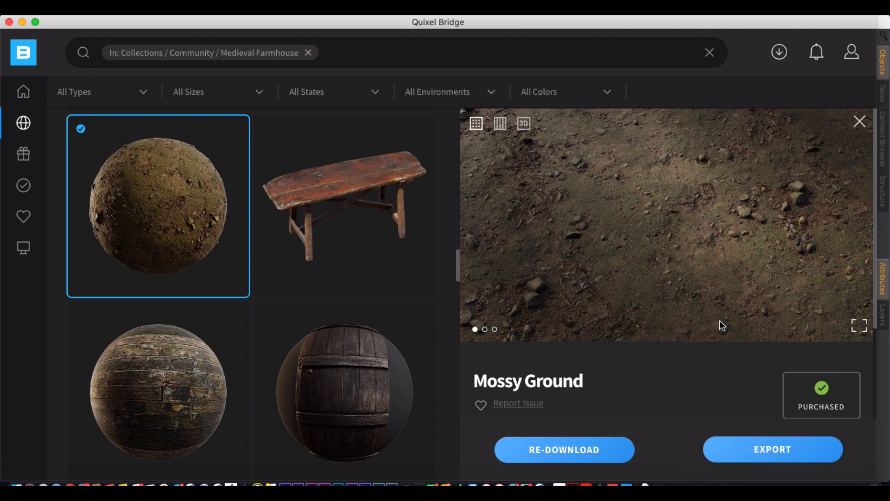
{"action": "left_click", "coordinate": [772, 450]}
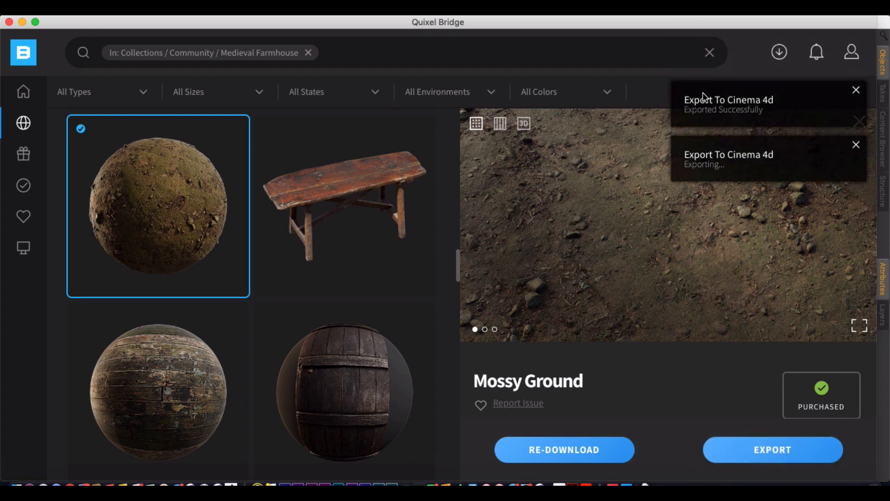
{"action": "mouse_move", "coordinate": [626, 106]}
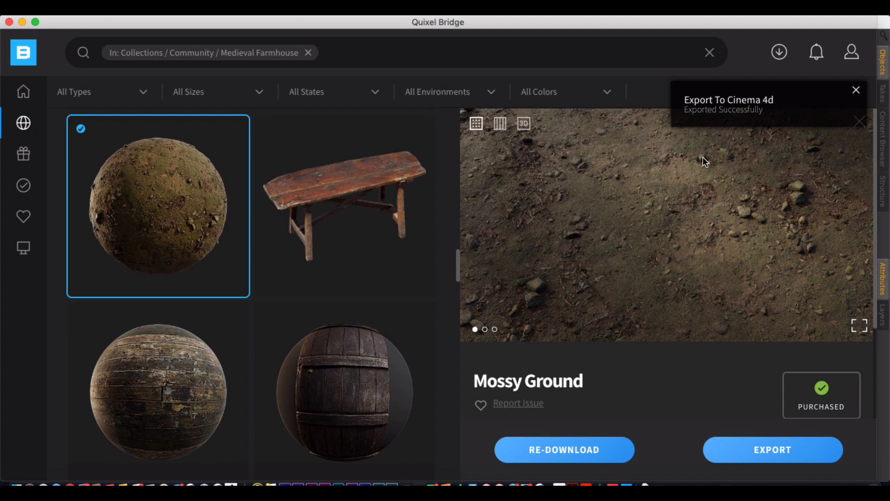
{"action": "left_click", "coordinate": [856, 90]}
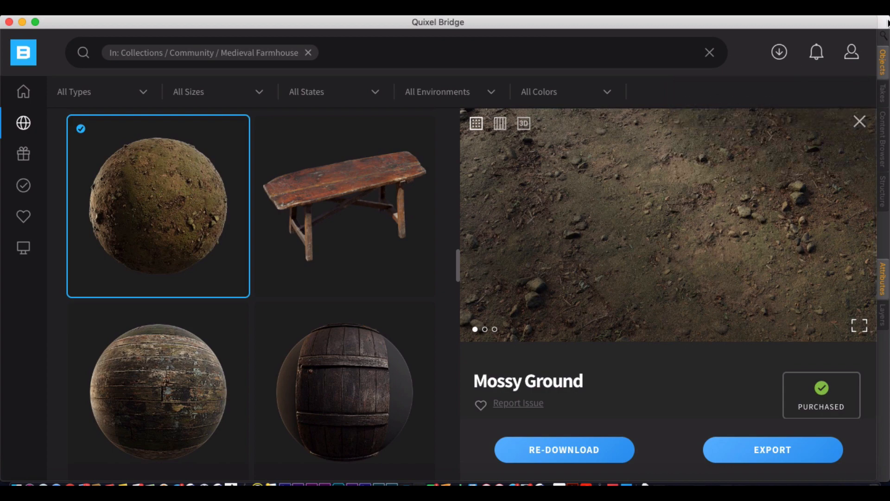
{"action": "left_click", "coordinate": [772, 449]}
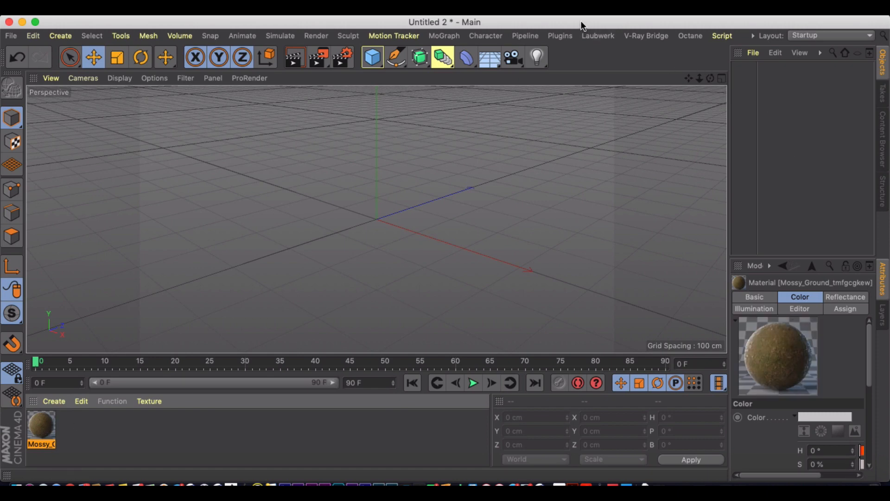
{"action": "mouse_move", "coordinate": [372, 56]}
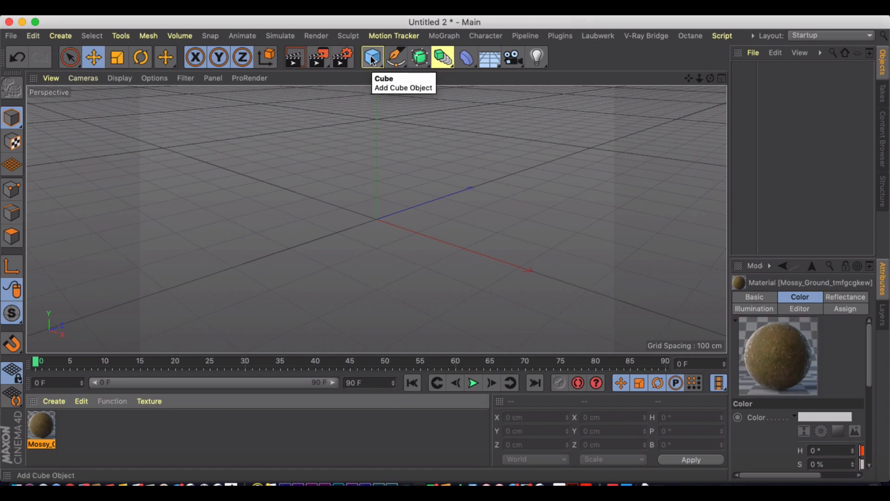
{"action": "mouse_move", "coordinate": [434, 75]}
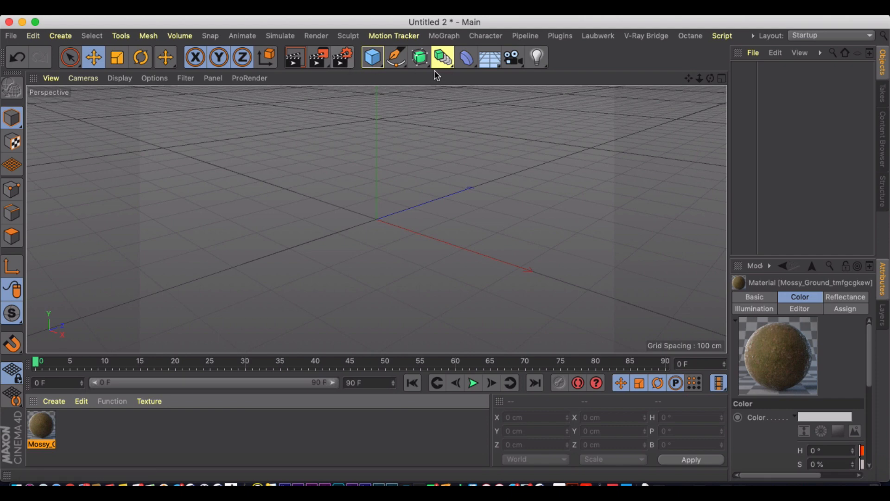
Set the Render Settings renderer to Physical
{"action": "left_click", "coordinate": [339, 56]}
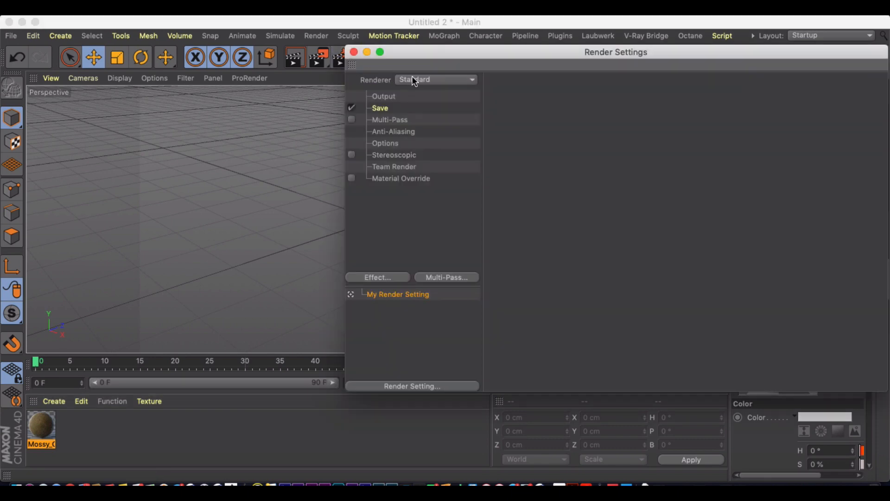
{"action": "left_click", "coordinate": [435, 79]}
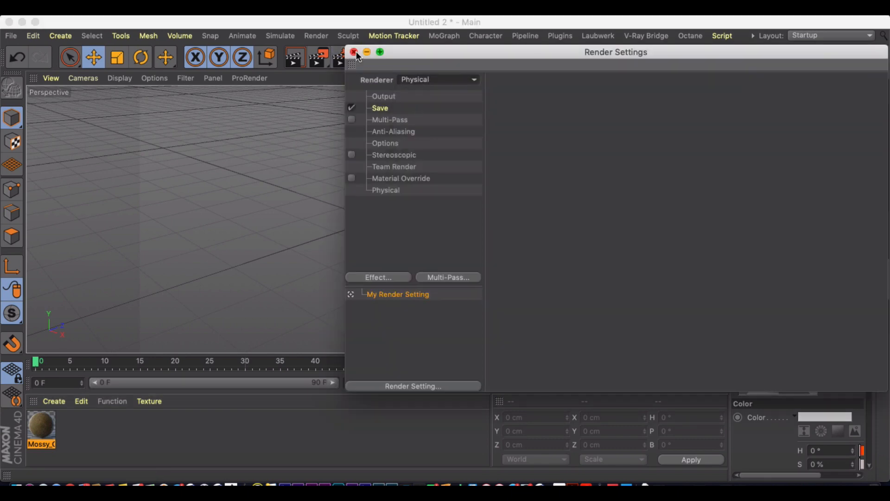
{"action": "left_click", "coordinate": [353, 52]}
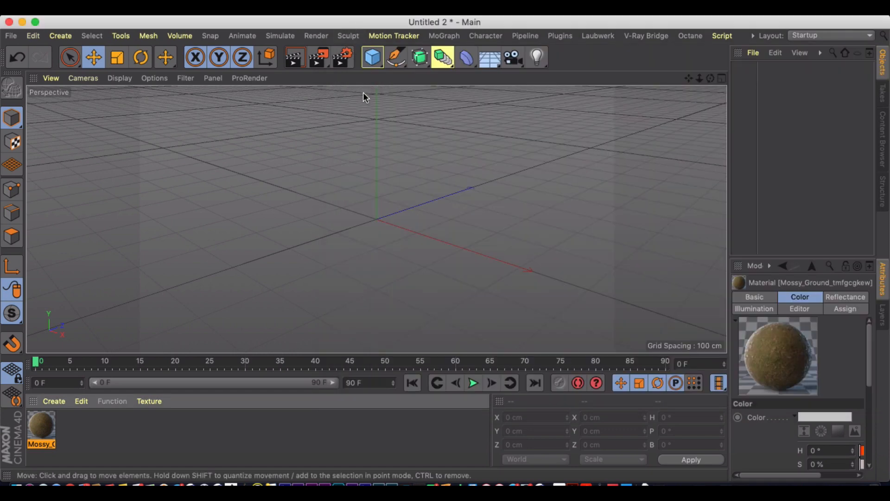
{"action": "mouse_move", "coordinate": [380, 93]}
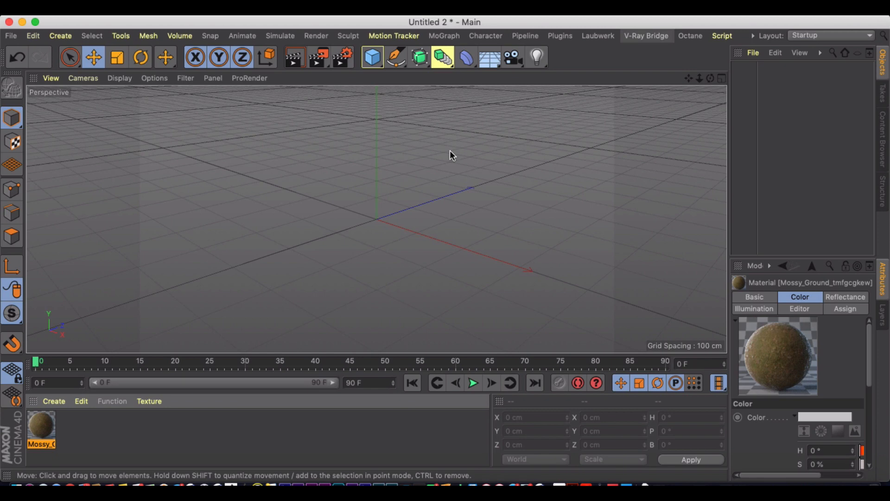
{"action": "mouse_move", "coordinate": [372, 57]}
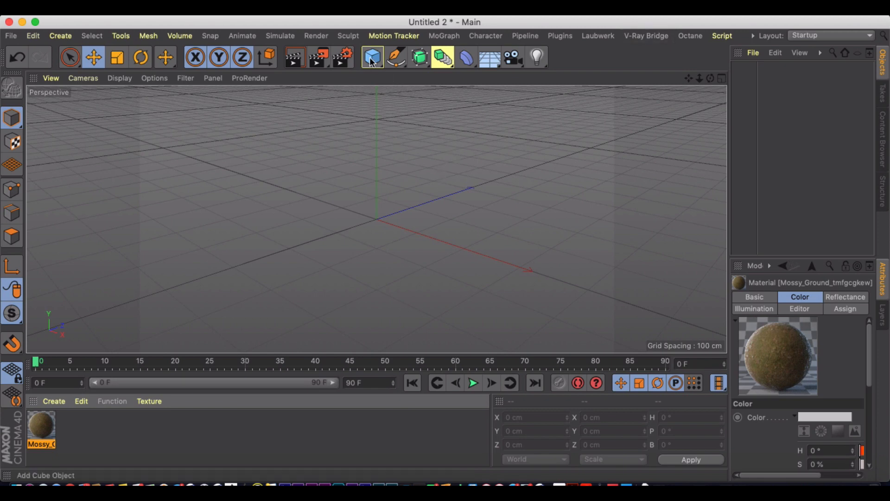
Add a Plane with the Mossy Ground material and a Physical Sky
{"action": "left_click", "coordinate": [372, 57]}
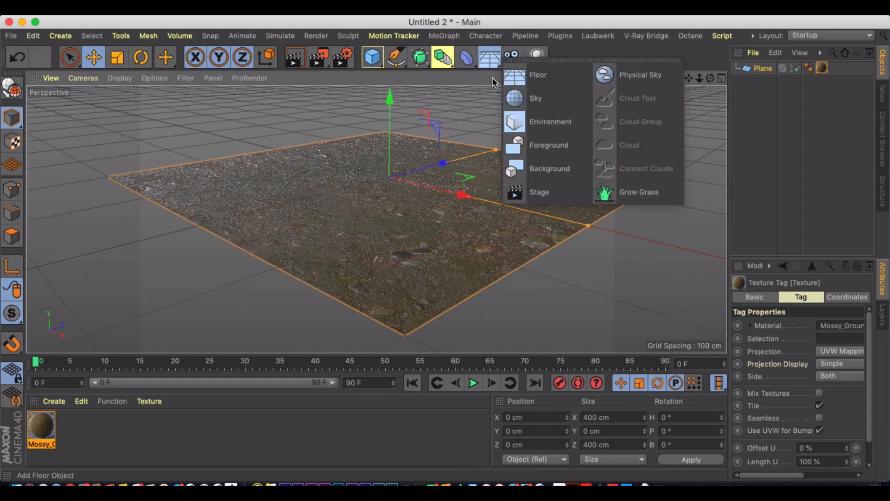
{"action": "left_click", "coordinate": [640, 74]}
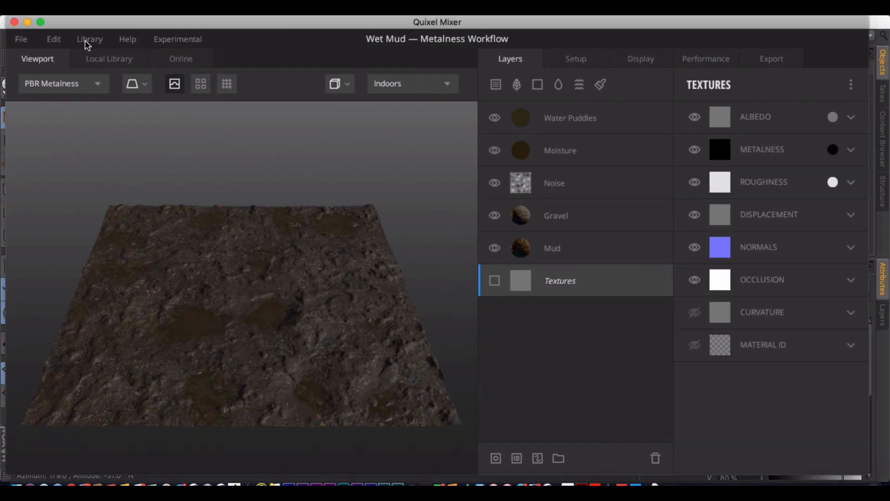
{"action": "mouse_move", "coordinate": [225, 84]}
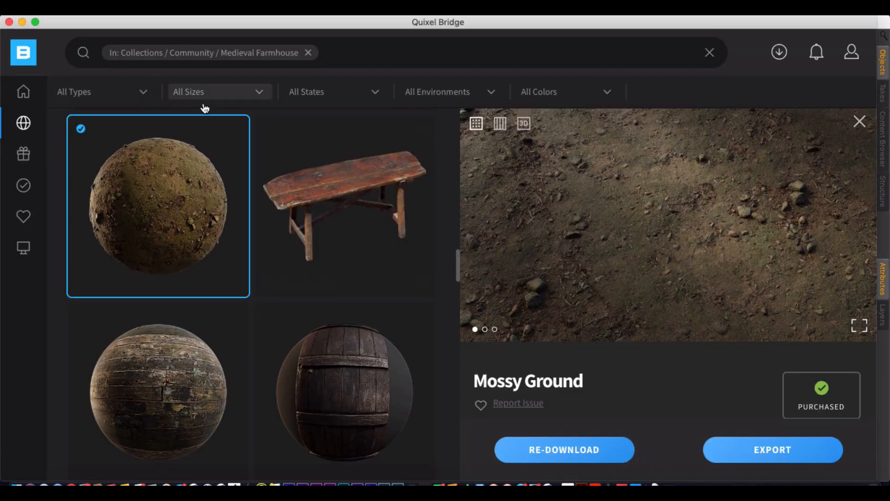
Show Bridge's free assets and scroll the grid down to Street Curbs
{"action": "left_click", "coordinate": [23, 92]}
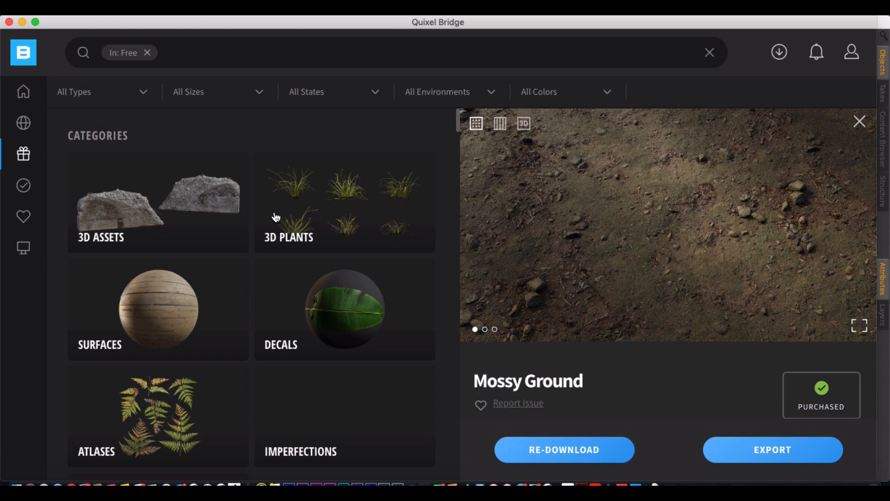
{"action": "scroll", "scroll_direction": "down", "scroll_amount": 3}
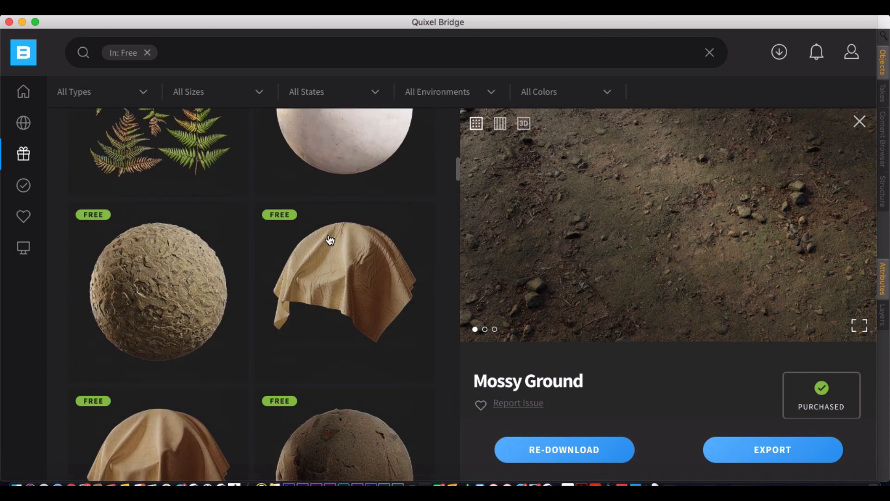
{"action": "scroll", "scroll_direction": "down", "scroll_amount": 3}
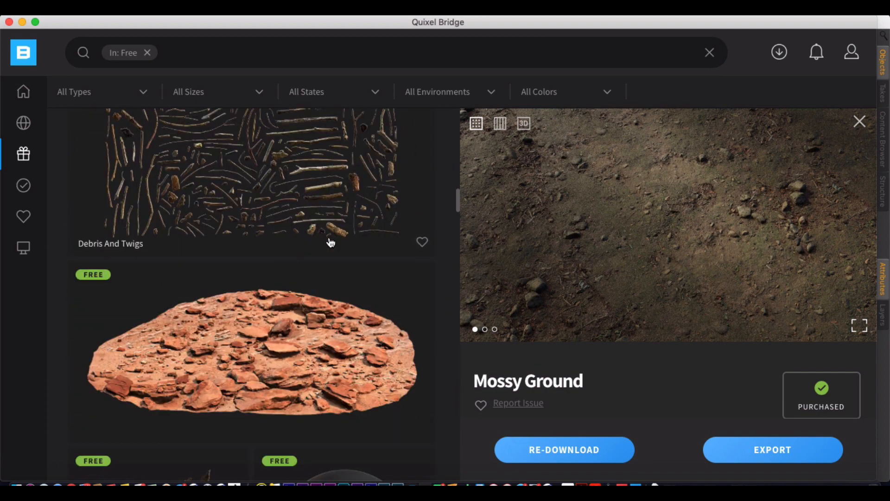
{"action": "scroll", "scroll_direction": "down", "scroll_amount": 3}
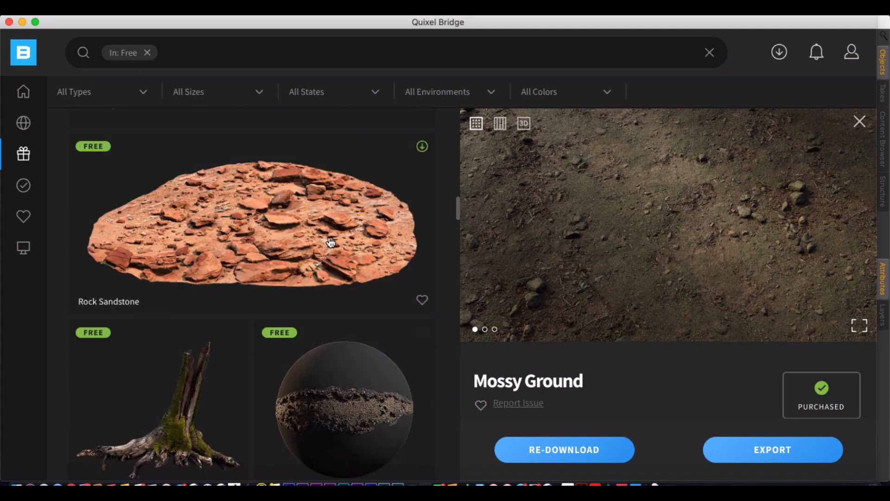
{"action": "scroll", "scroll_direction": "down", "scroll_amount": 3}
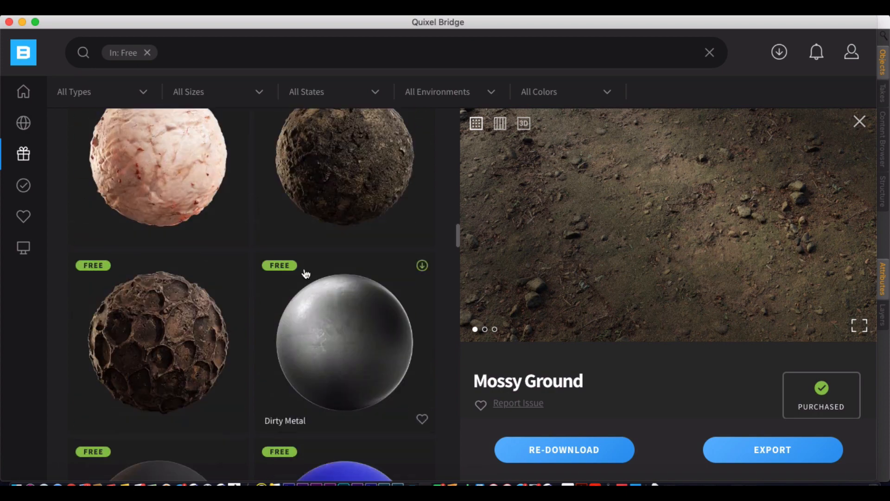
{"action": "scroll", "scroll_direction": "down", "scroll_amount": 3}
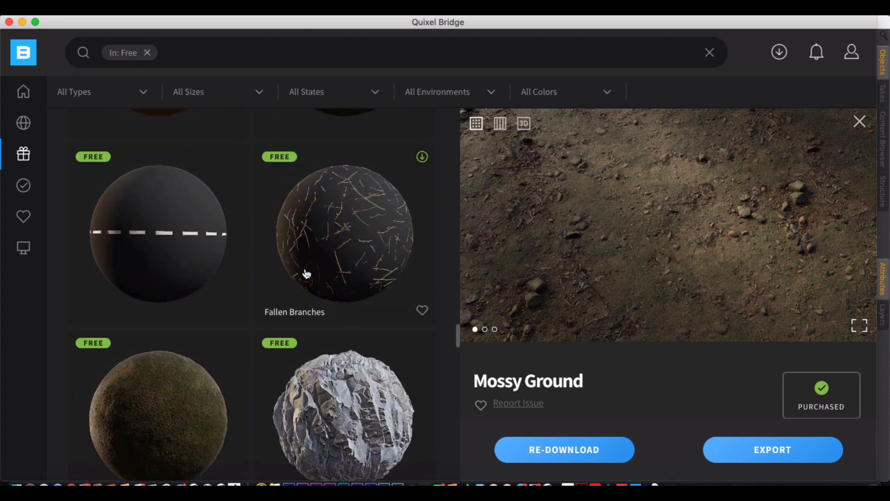
{"action": "scroll", "scroll_direction": "down", "scroll_amount": 3}
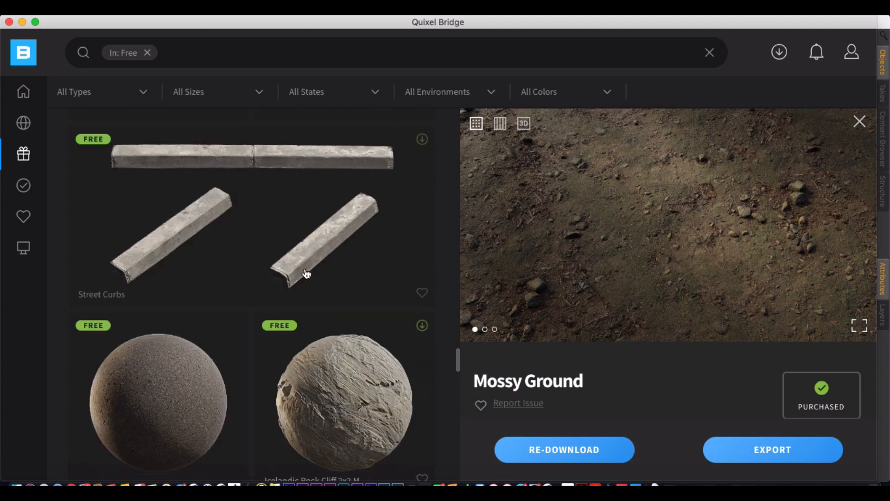
Open Street Curbs, download it, and export it to Cinema 4D
{"action": "left_click", "coordinate": [250, 227]}
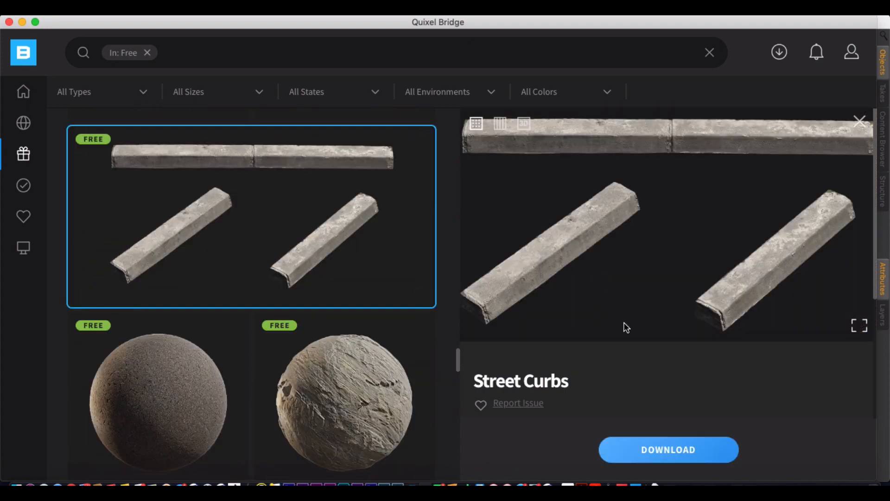
{"action": "left_click", "coordinate": [668, 450]}
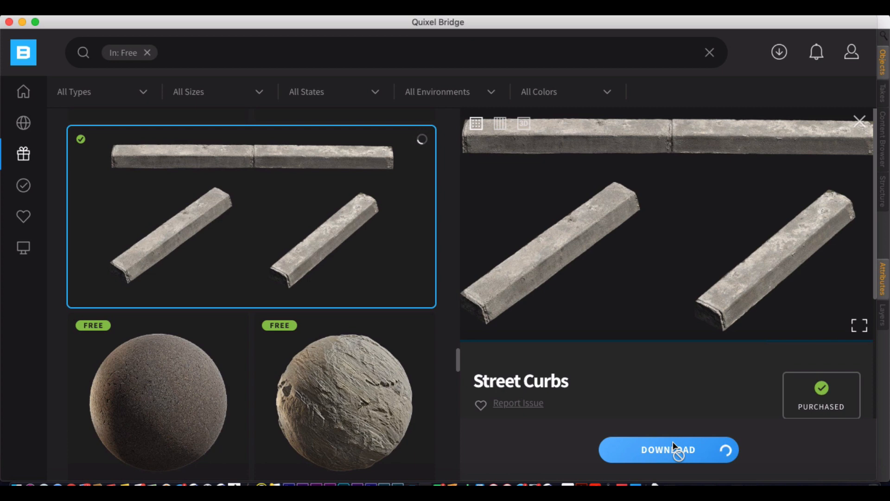
{"action": "left_click", "coordinate": [668, 449]}
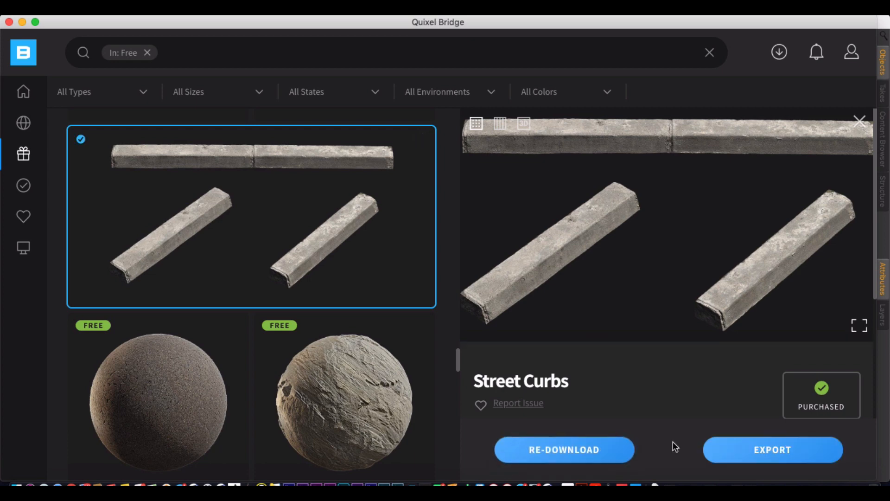
{"action": "left_click", "coordinate": [772, 450]}
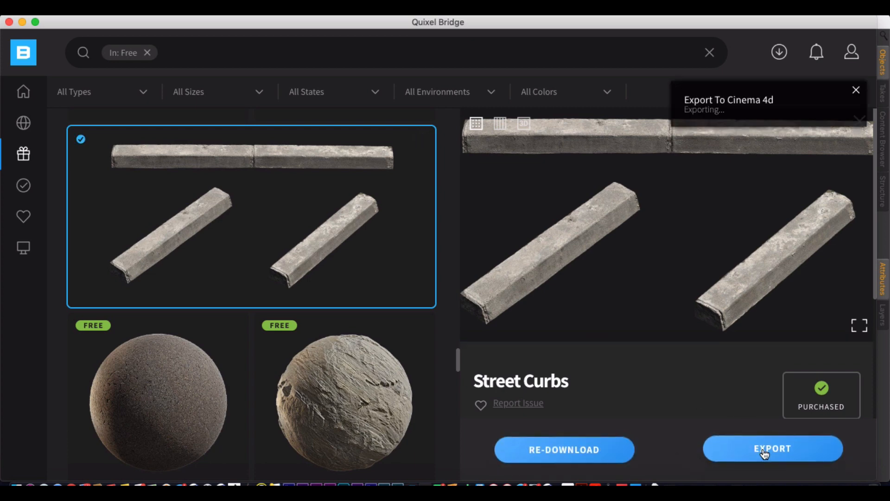
Return to Cinema 4D and select the imported sepxW_Street_Curbs group
{"action": "left_click", "coordinate": [772, 448]}
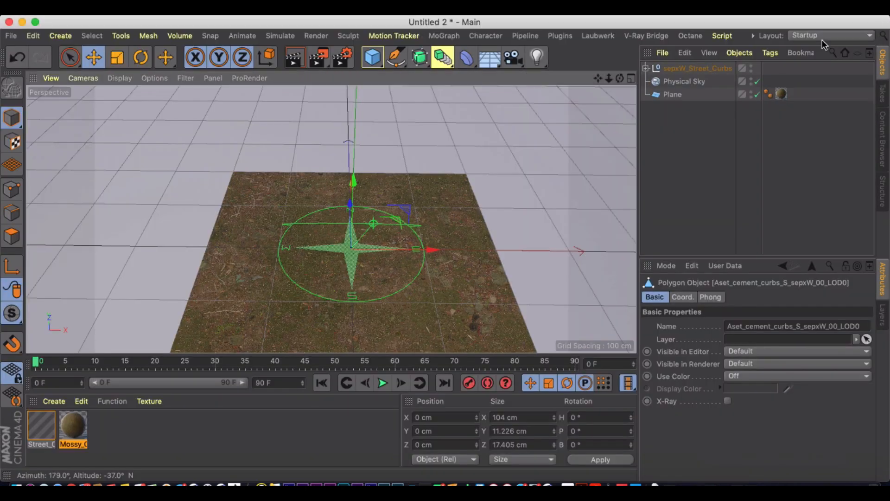
{"action": "left_click", "coordinate": [697, 68]}
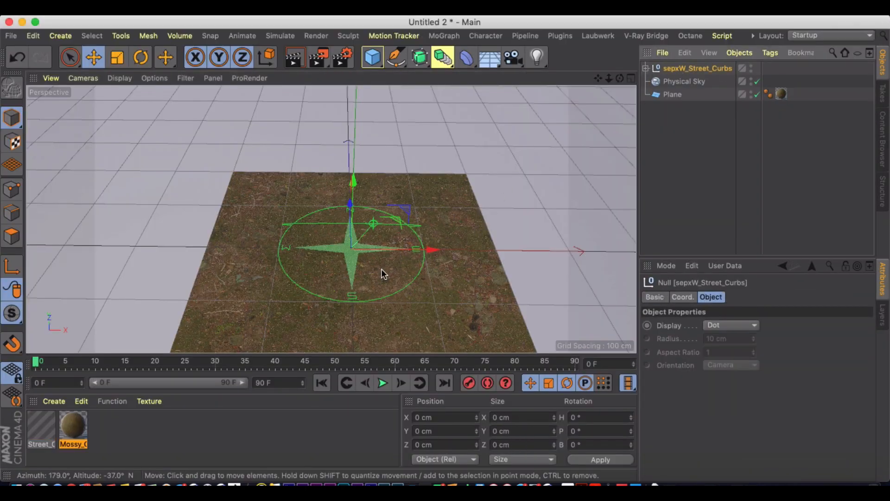
{"action": "mouse_move", "coordinate": [349, 260]}
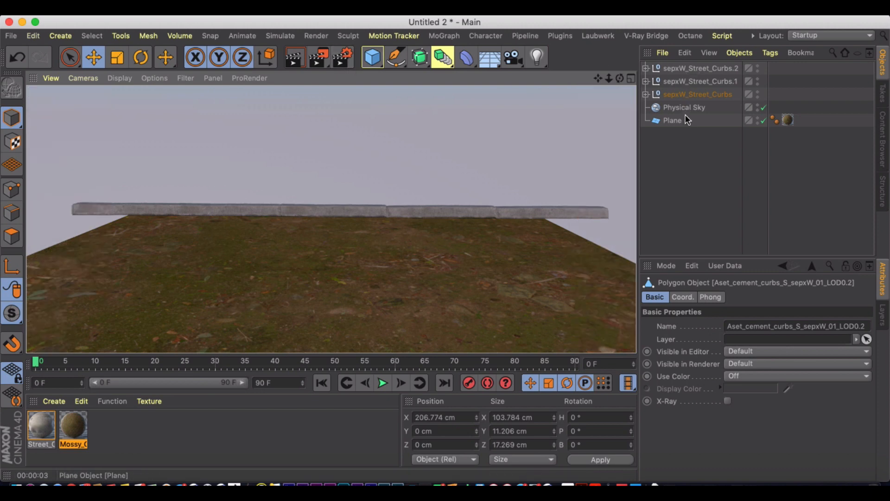
Add an Ambient Occlusion render effect, then reopen Render Settings' effects list
{"action": "left_click", "coordinate": [339, 56]}
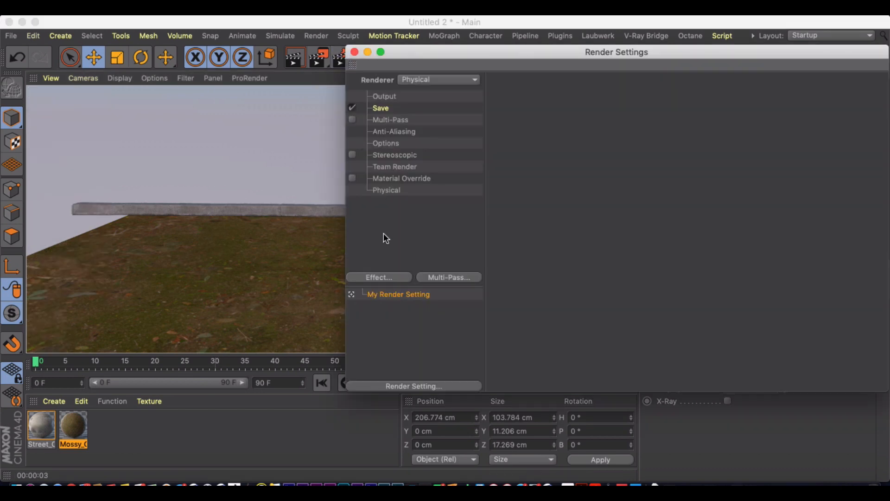
{"action": "left_click", "coordinate": [378, 278]}
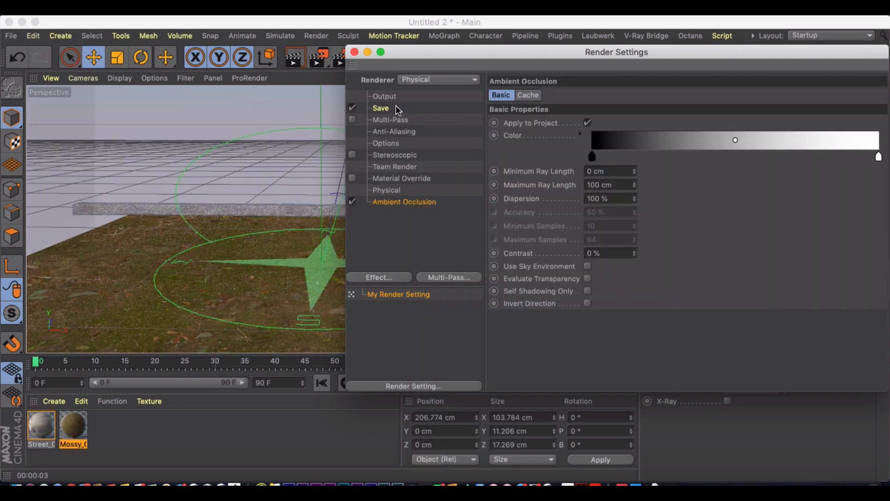
{"action": "left_click", "coordinate": [354, 51]}
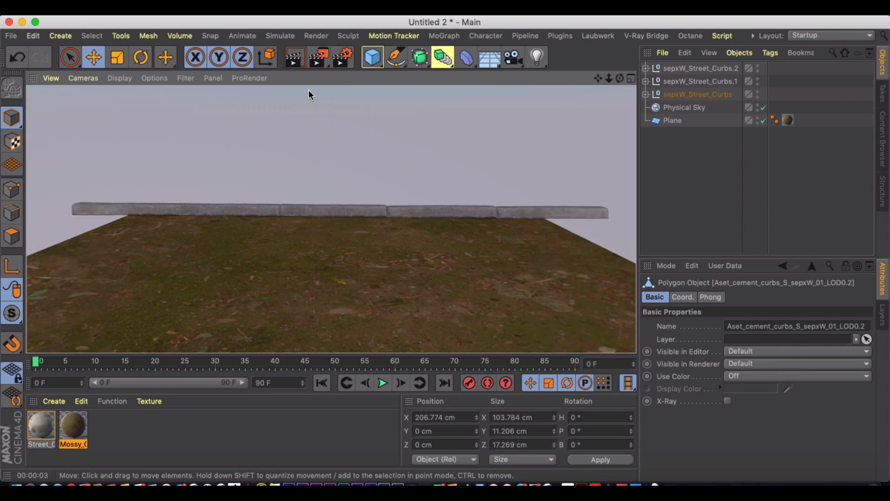
{"action": "left_click", "coordinate": [335, 57]}
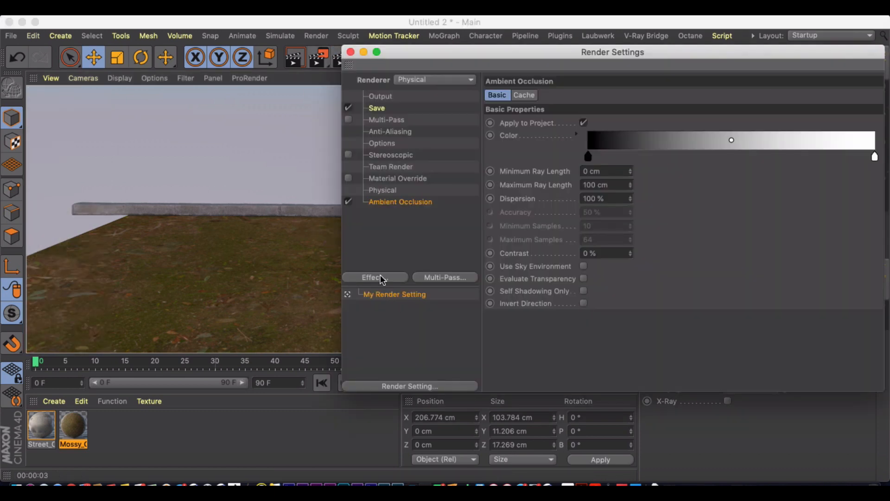
{"action": "left_click", "coordinate": [351, 51]}
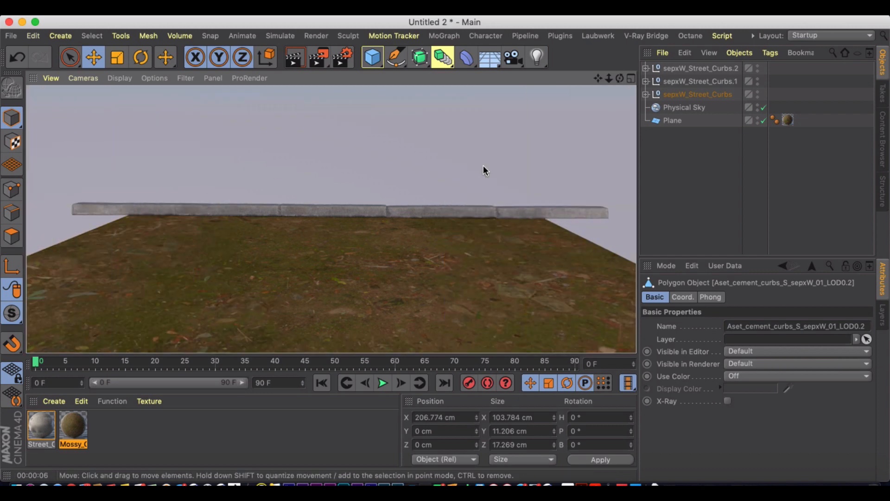
{"action": "mouse_move", "coordinate": [441, 254]}
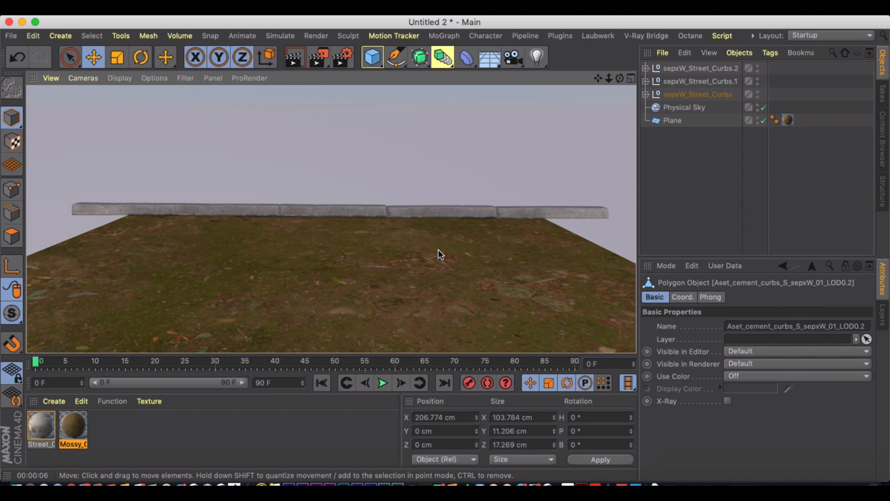
{"action": "mouse_move", "coordinate": [341, 217]}
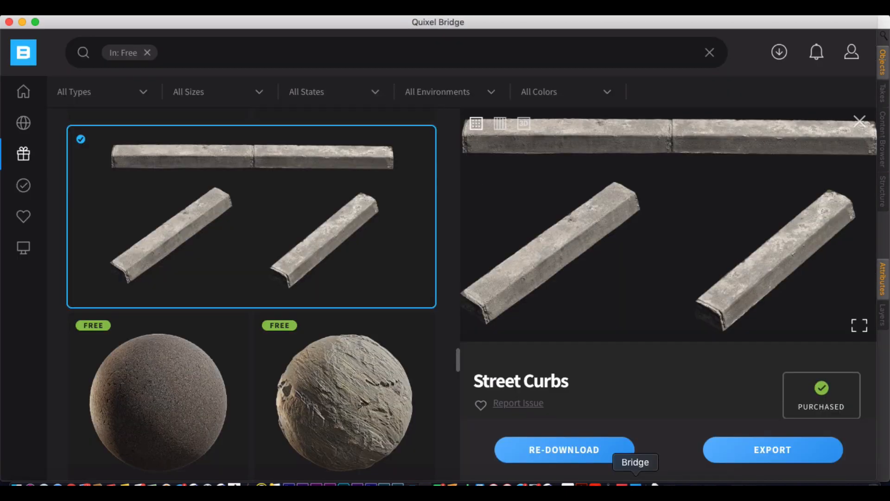
Set the environment filter to Industrial and scroll down to its Latest Assets
{"action": "left_click", "coordinate": [448, 91]}
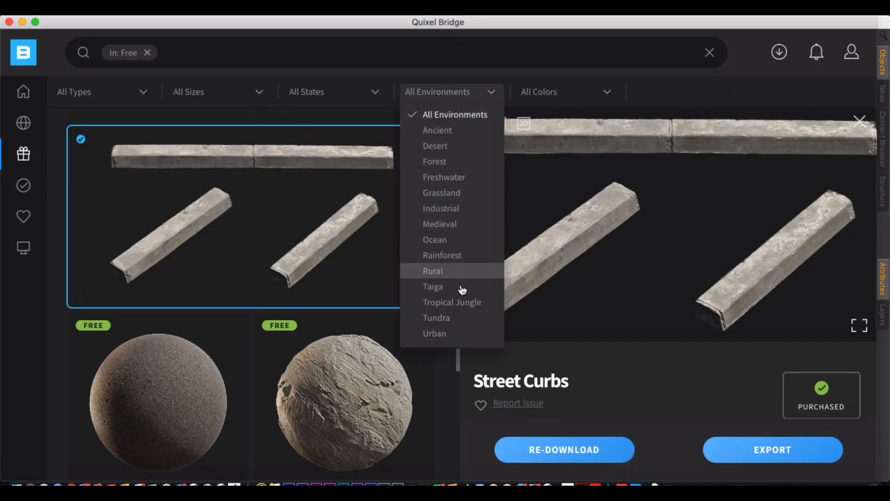
{"action": "mouse_move", "coordinate": [458, 323]}
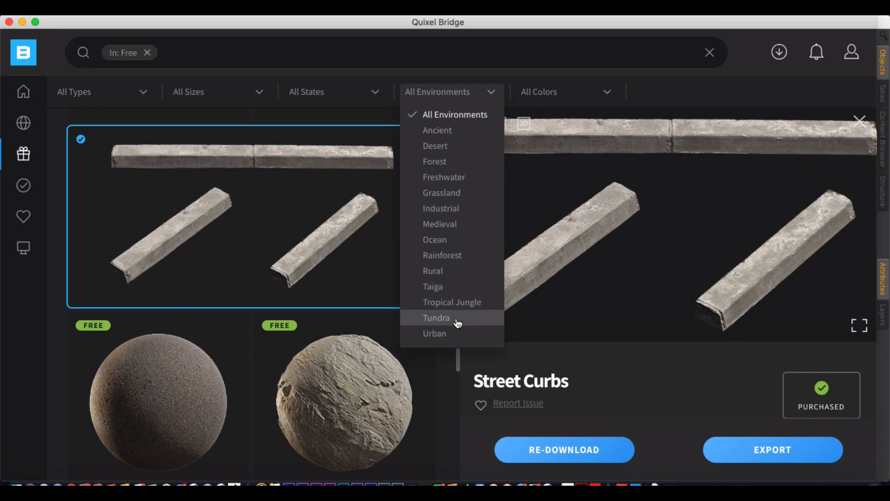
{"action": "mouse_move", "coordinate": [464, 330]}
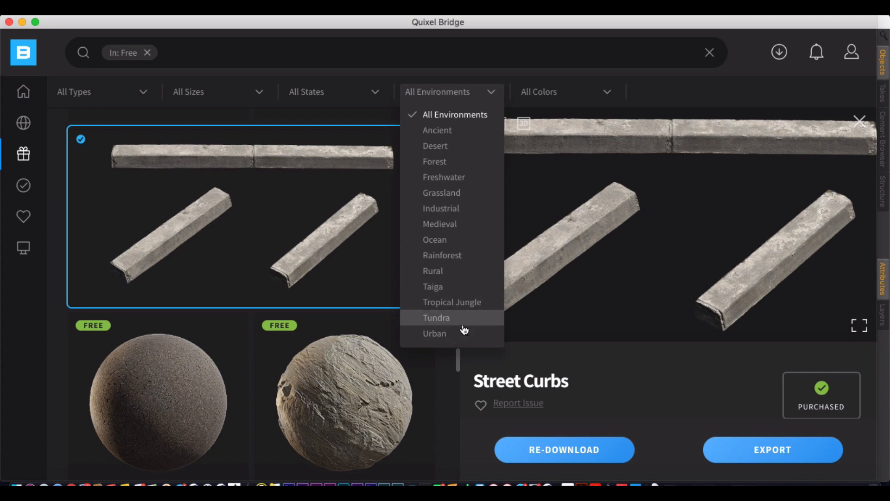
{"action": "mouse_move", "coordinate": [613, 90]}
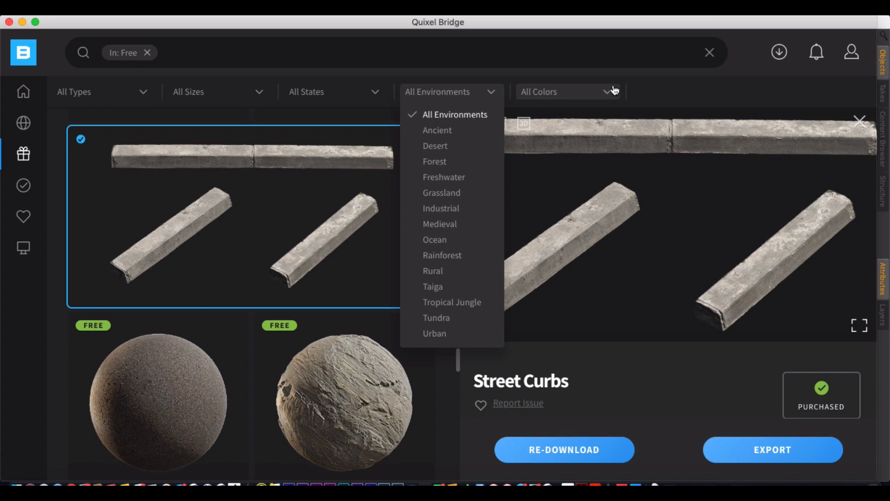
{"action": "left_click", "coordinate": [440, 208]}
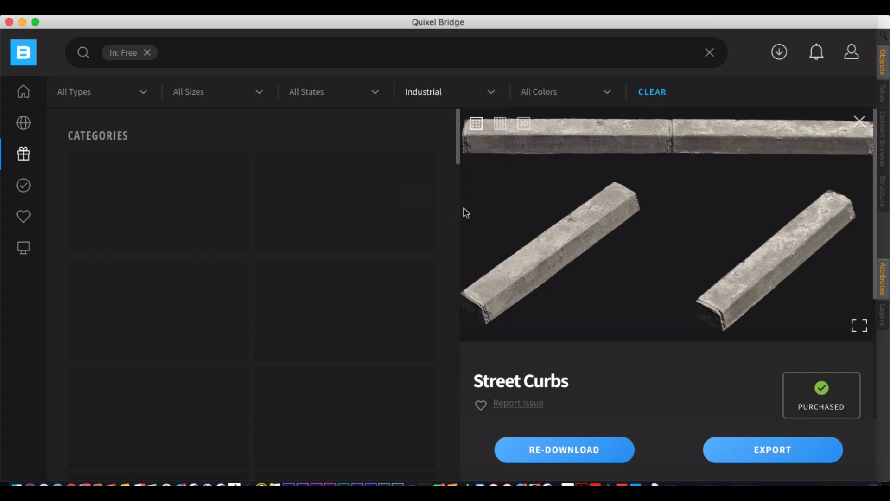
{"action": "scroll", "scroll_direction": "down", "scroll_amount": 3}
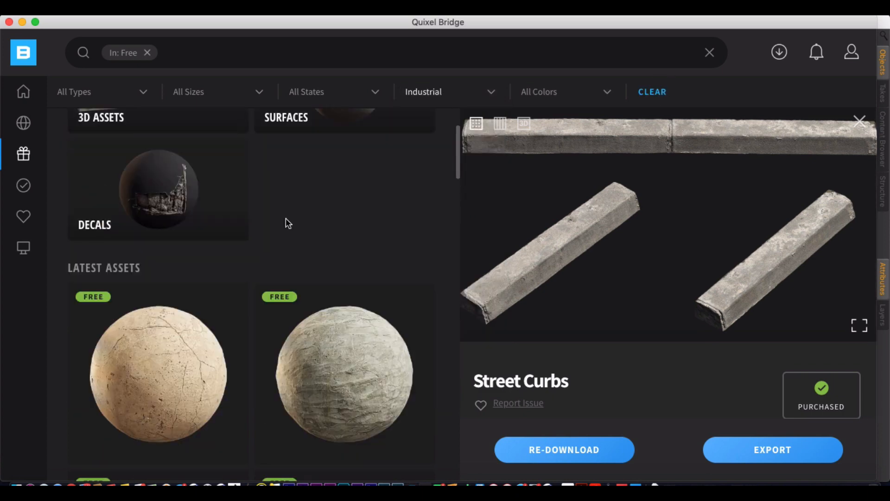
{"action": "scroll", "scroll_direction": "down", "scroll_amount": 3}
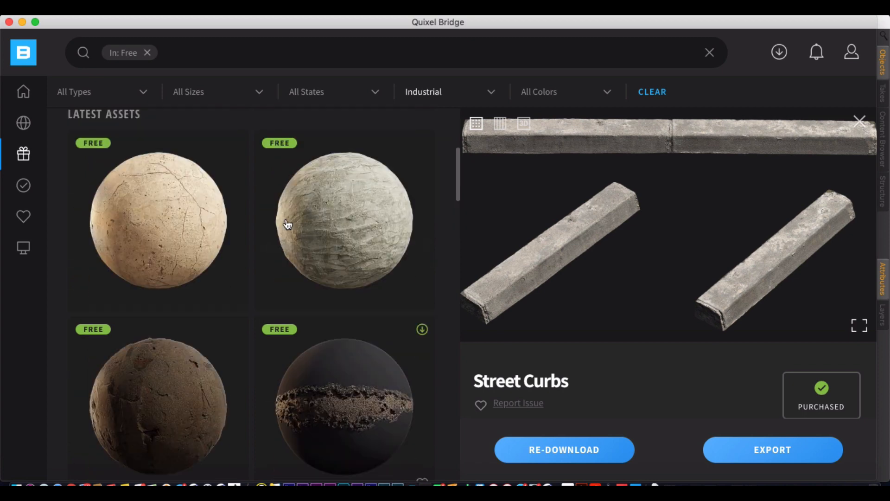
{"action": "mouse_move", "coordinate": [166, 232]}
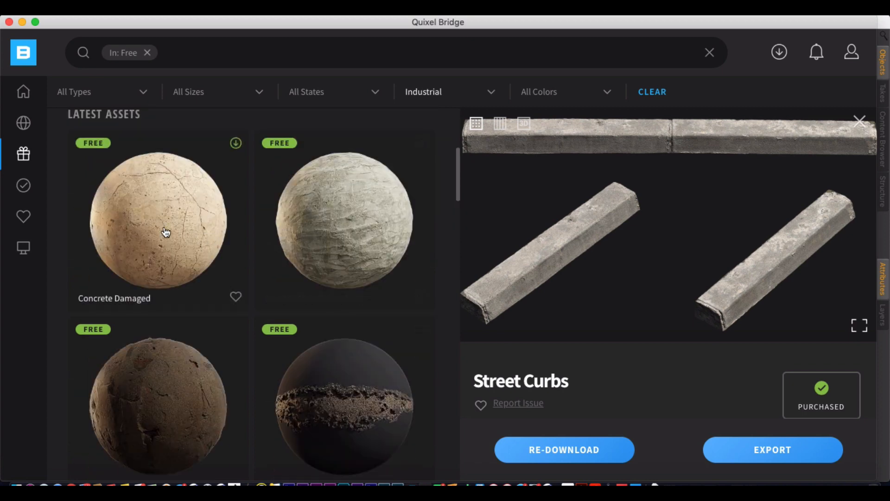
Download the Concrete Damaged surface and export it to Cinema 4D
{"action": "left_click", "coordinate": [158, 220]}
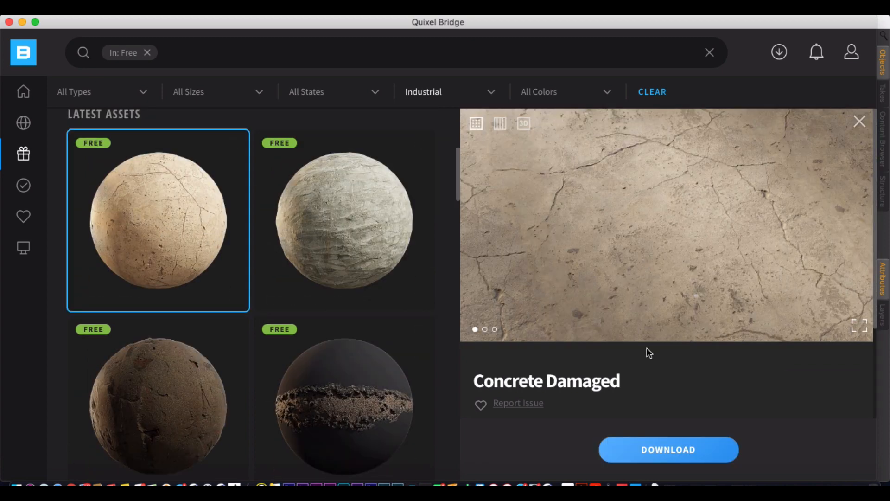
{"action": "mouse_move", "coordinate": [669, 448]}
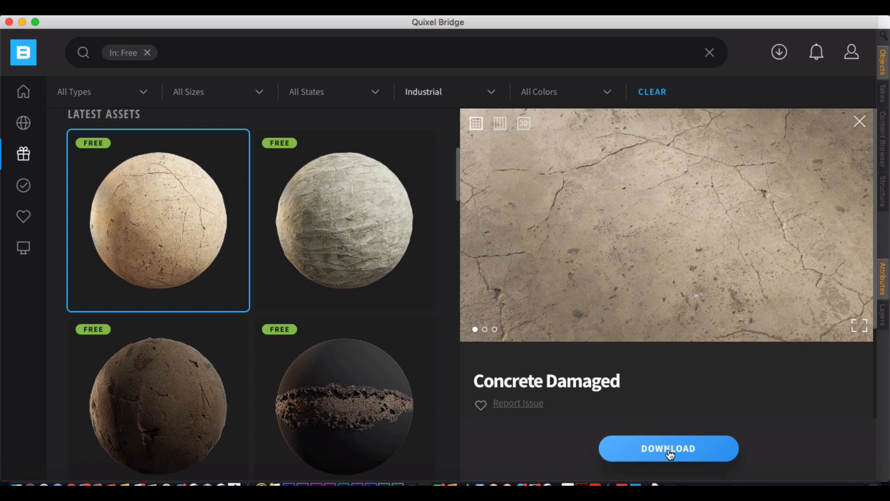
{"action": "left_click", "coordinate": [668, 447]}
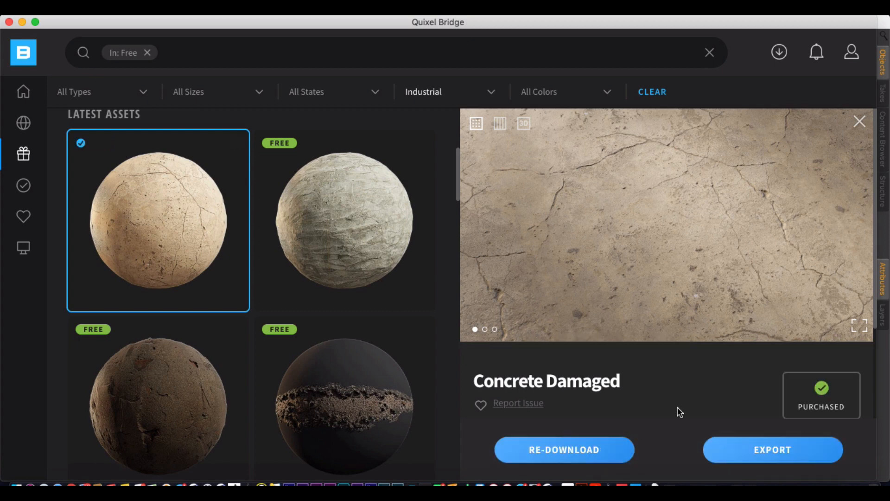
{"action": "left_click", "coordinate": [772, 449]}
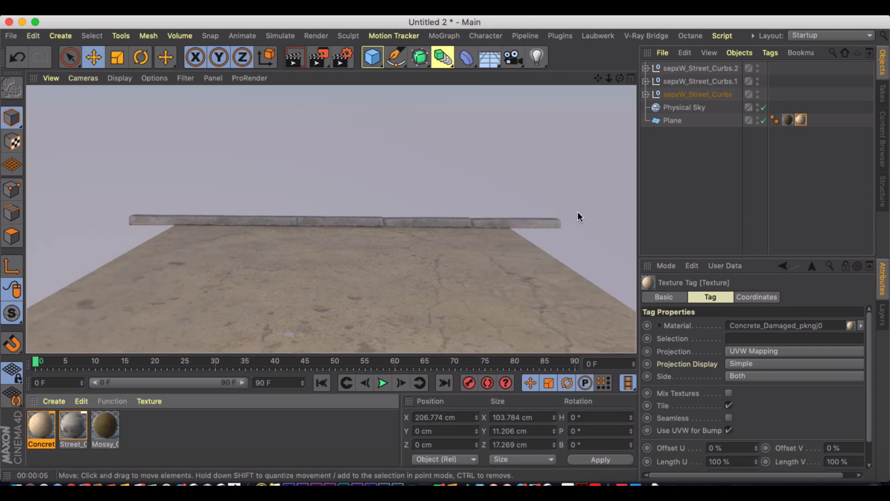
{"action": "mouse_move", "coordinate": [425, 285]}
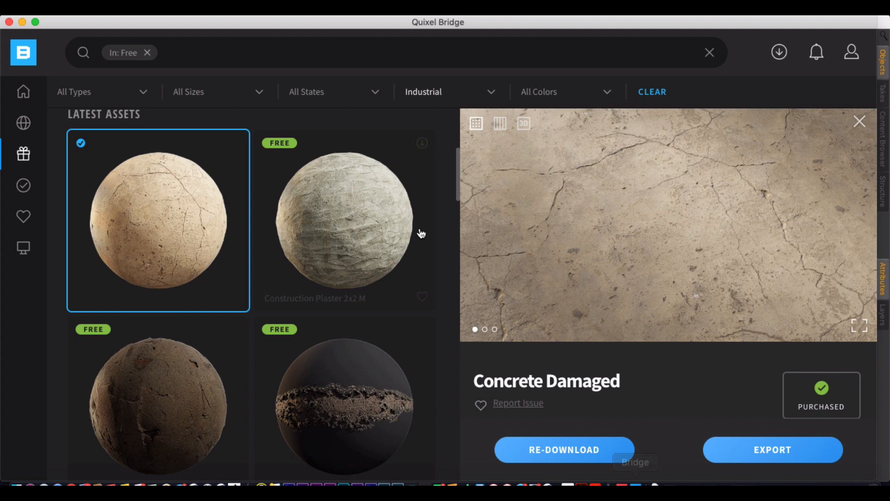
Switch to the Home library and browse 3D Assets, then Atlases
{"action": "left_click", "coordinate": [146, 52]}
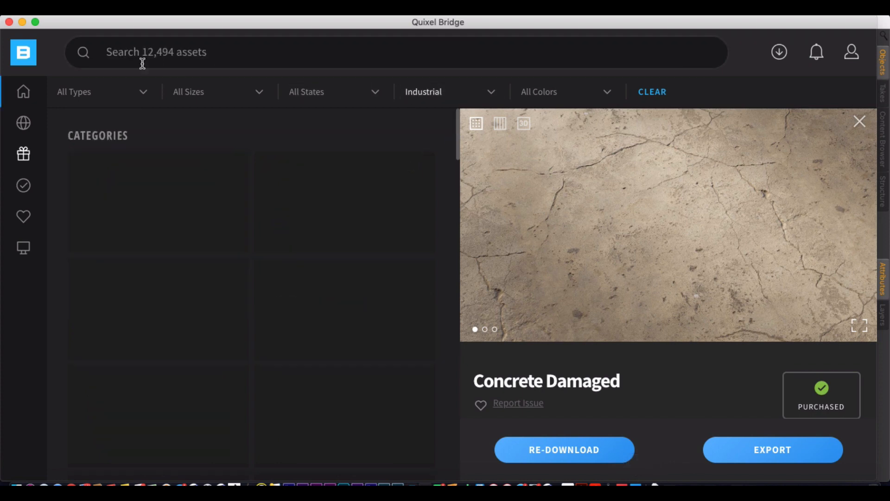
{"action": "left_click", "coordinate": [101, 91]}
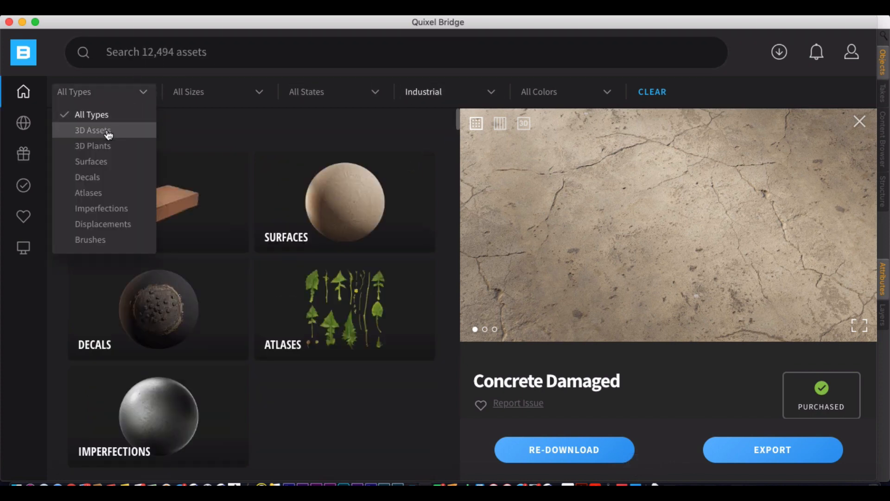
{"action": "left_click", "coordinate": [92, 129]}
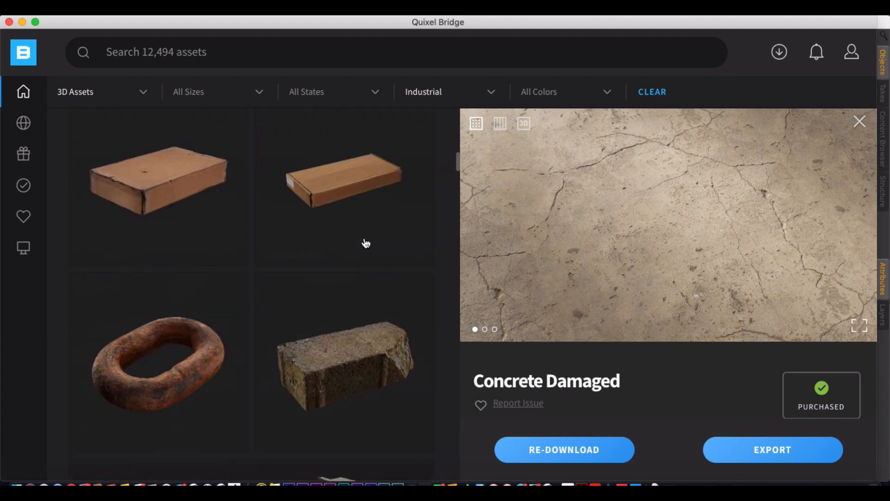
{"action": "left_click", "coordinate": [93, 91]}
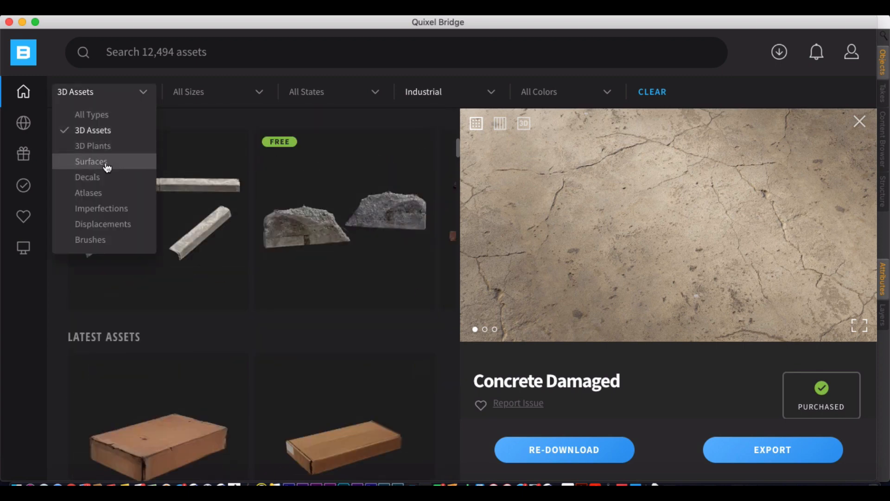
{"action": "mouse_move", "coordinate": [134, 212]}
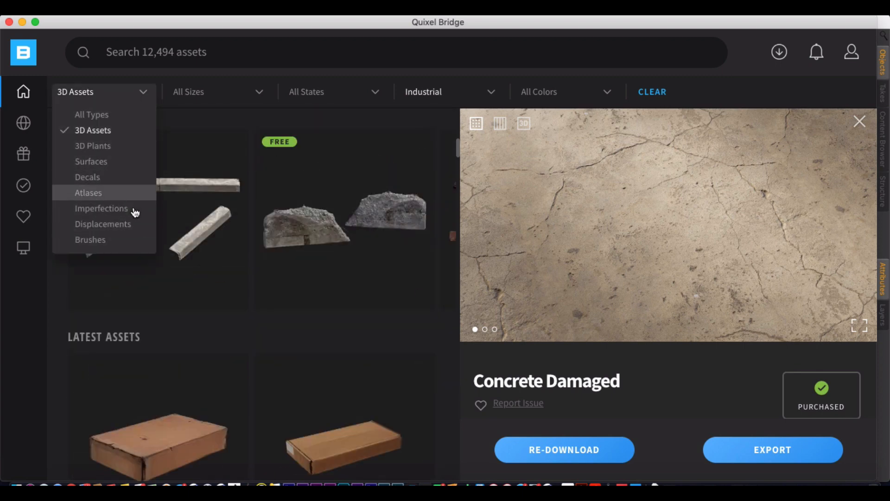
{"action": "left_click", "coordinate": [88, 192]}
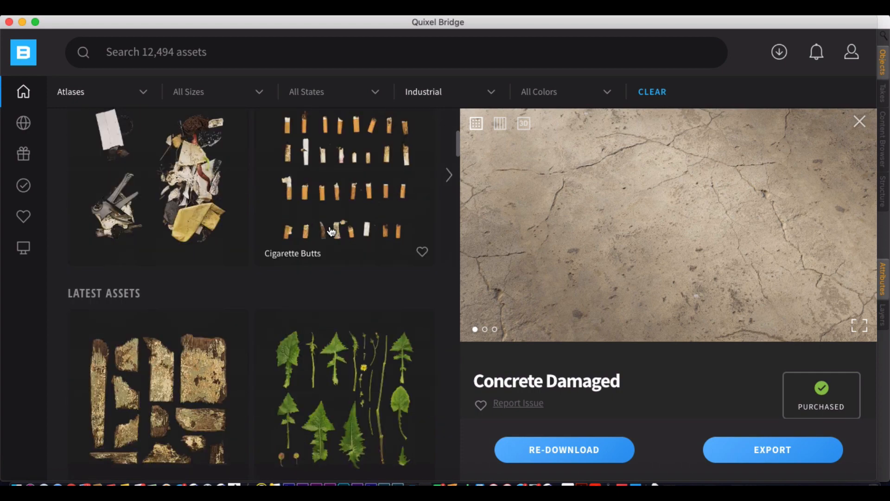
Change the asset type filter to Imperfections and scroll through its categories
{"action": "scroll", "scroll_direction": "up", "scroll_amount": 3}
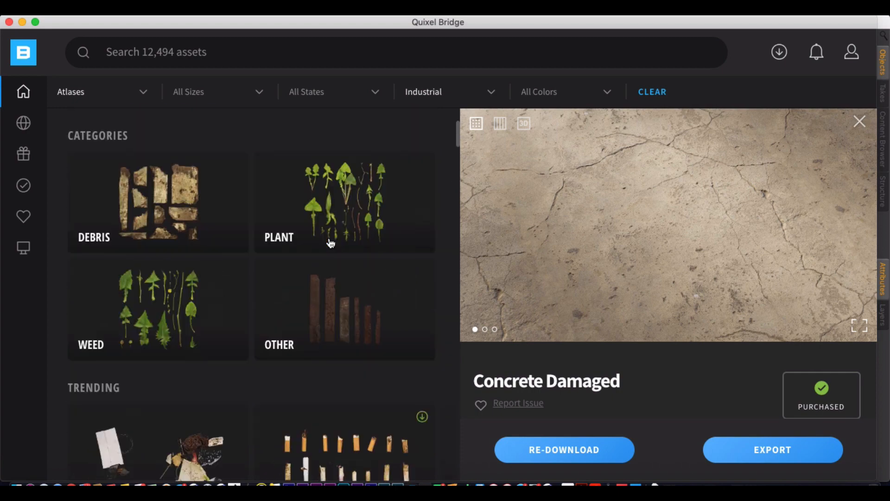
{"action": "left_click", "coordinate": [102, 91]}
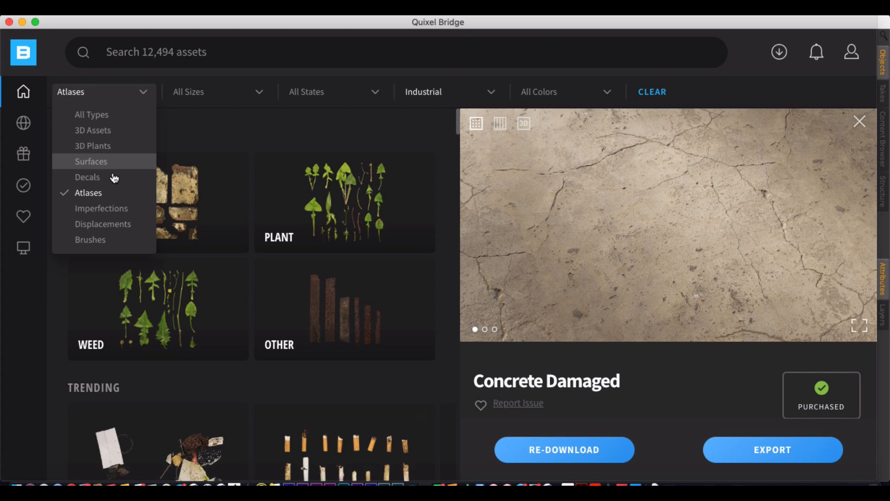
{"action": "left_click", "coordinate": [101, 208]}
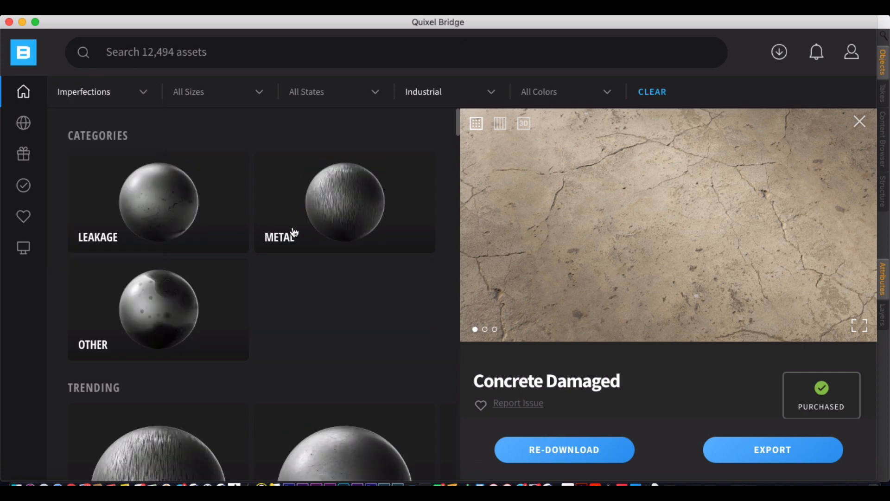
{"action": "scroll", "scroll_direction": "down", "scroll_amount": 3}
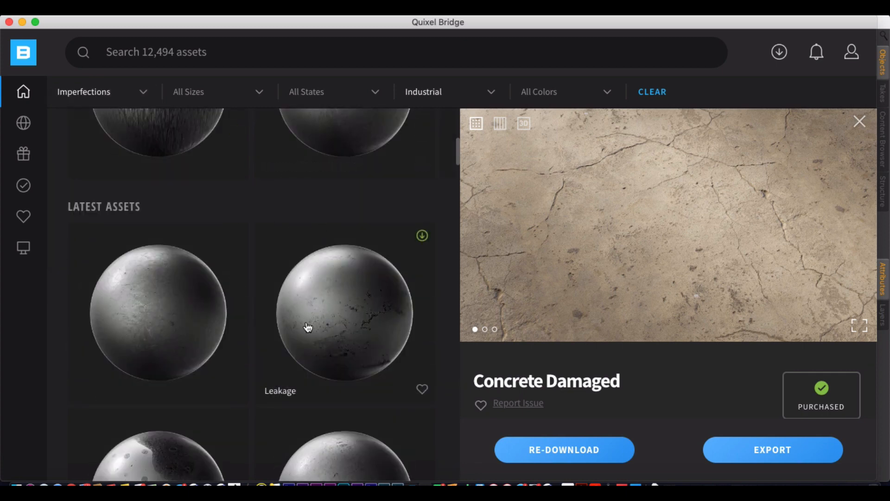
{"action": "scroll", "scroll_direction": "down", "scroll_amount": 3}
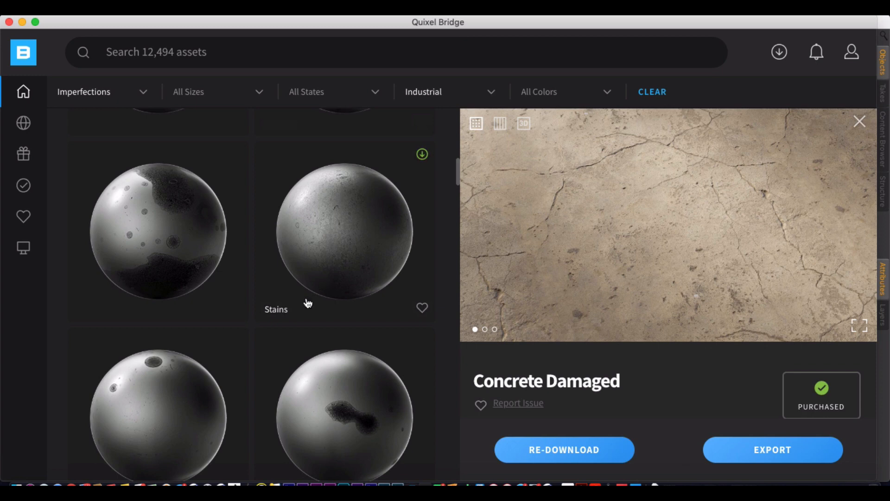
{"action": "scroll", "scroll_direction": "up", "scroll_amount": 3}
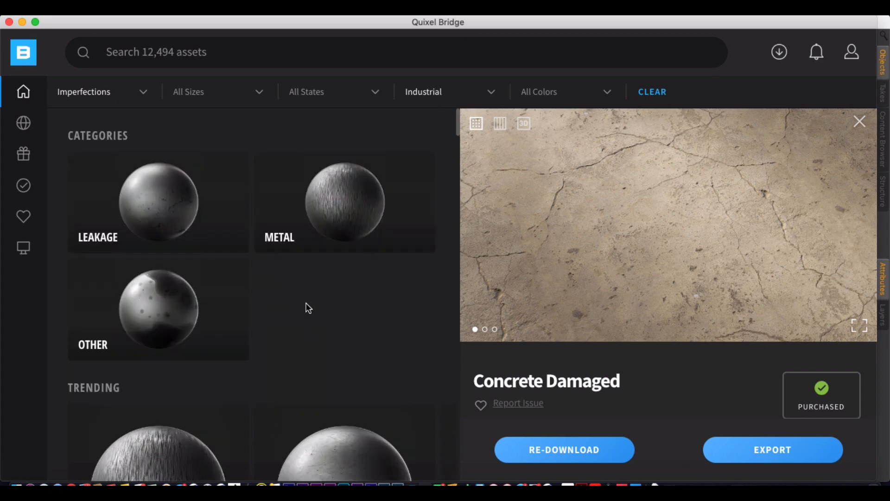